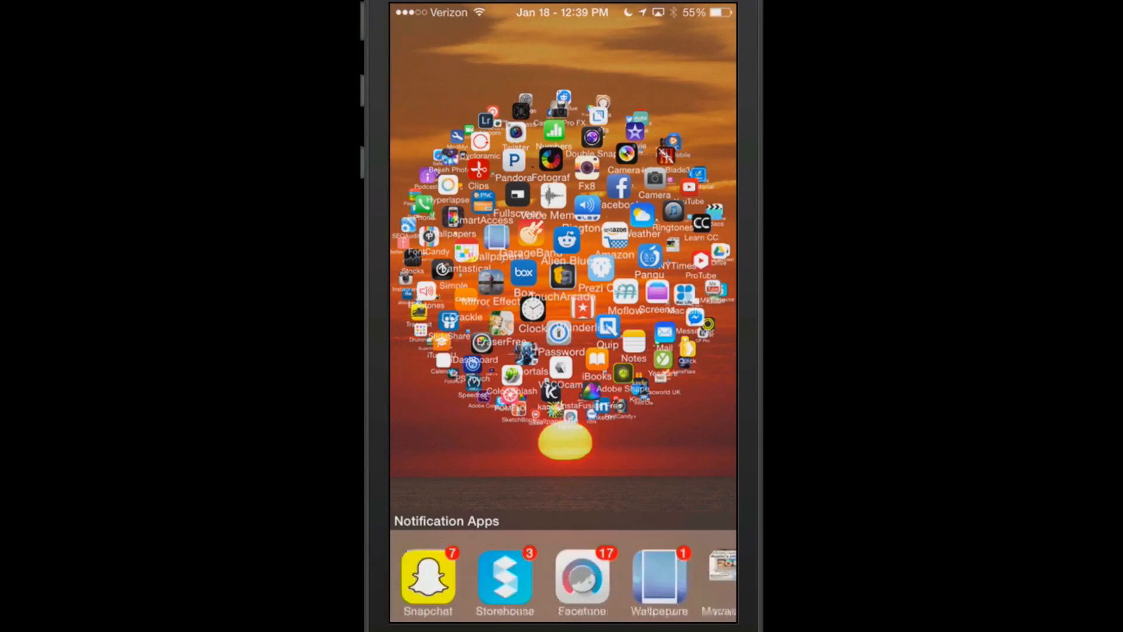
# - Swipe the SphereView sphere home screen to show off the rotating app icons
pyautogui.hscroll(-3)
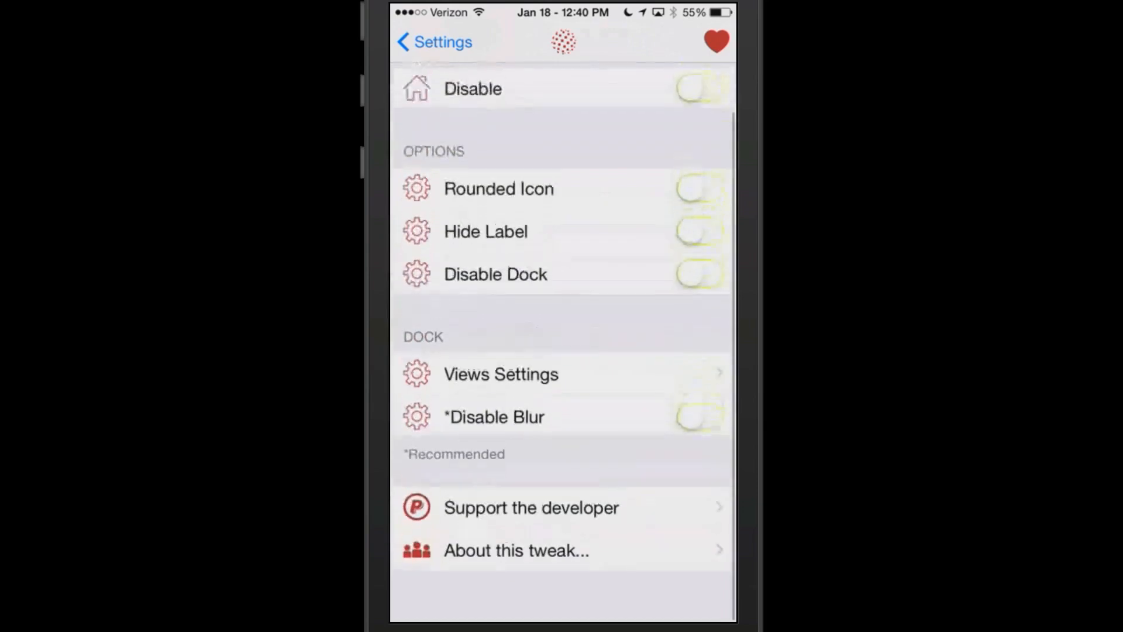
# - Review SphereView's dock views (Notification Apps, Recent Apps) and leave for its Cydia package page
pyautogui.click(501, 375)
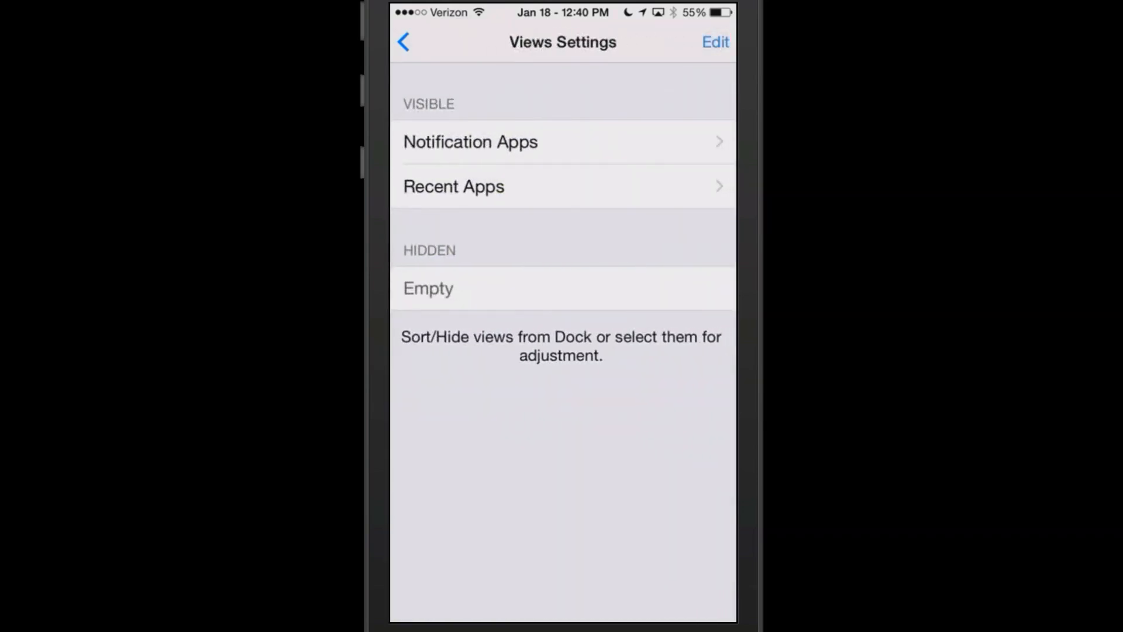
pyautogui.click(404, 41)
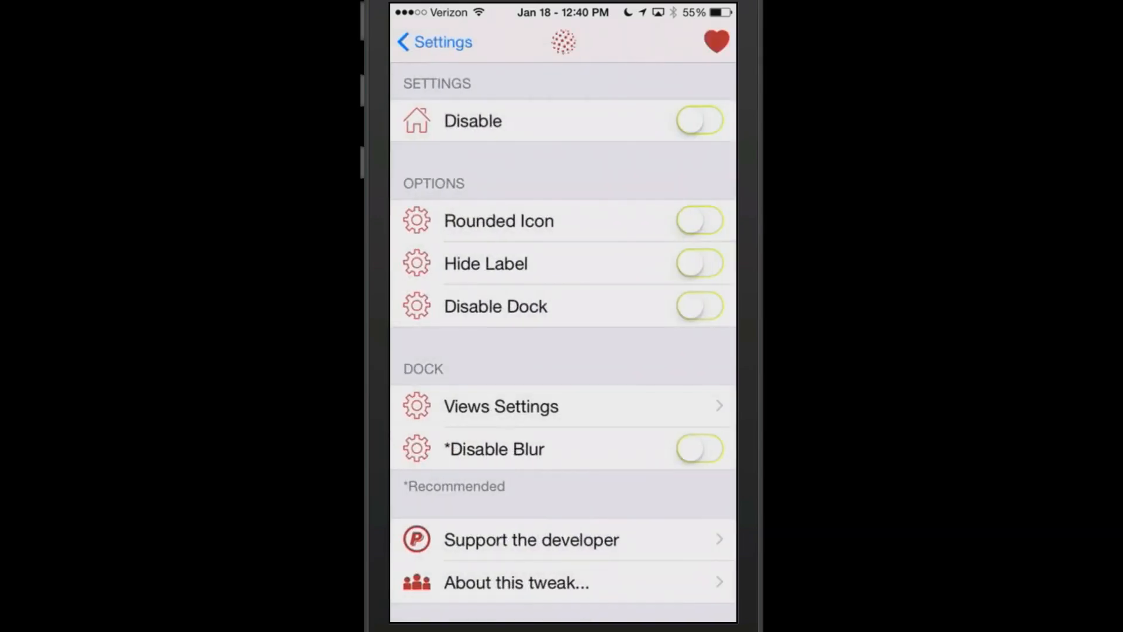
pyautogui.scroll(-3)
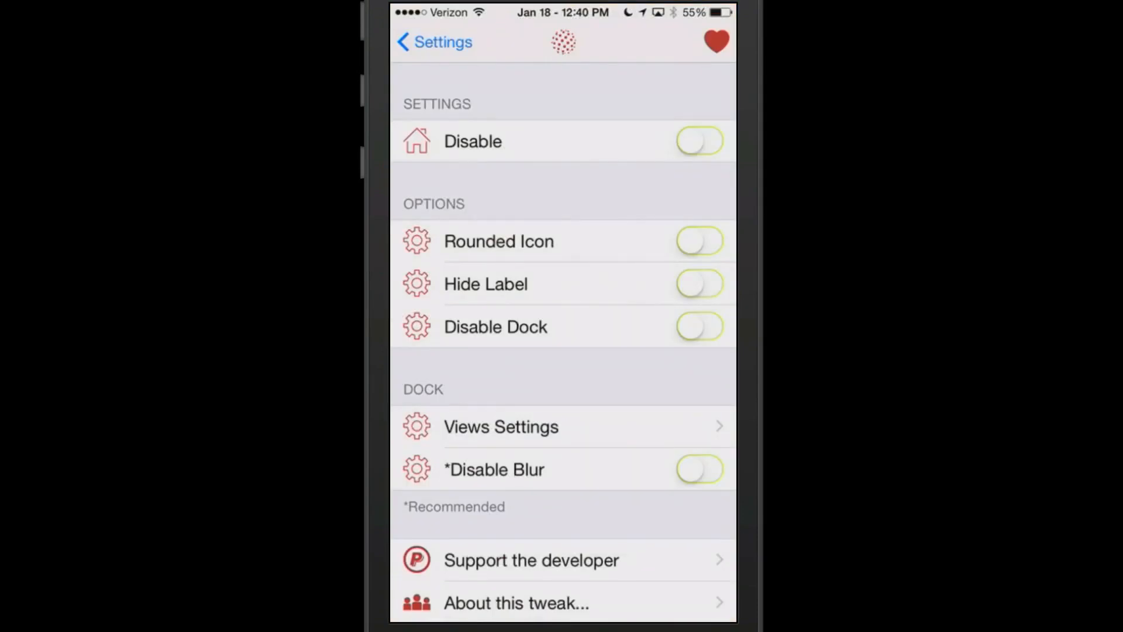
pyautogui.click(698, 141)
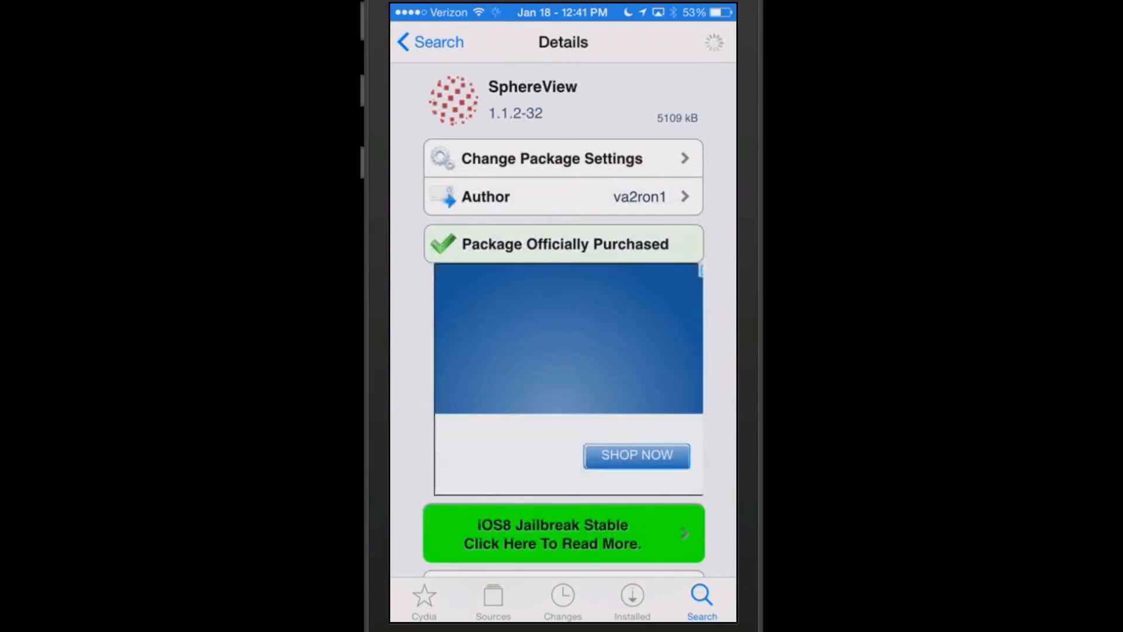
# - Browse Cydia's full Installed packages list of tweaks
pyautogui.click(435, 42)
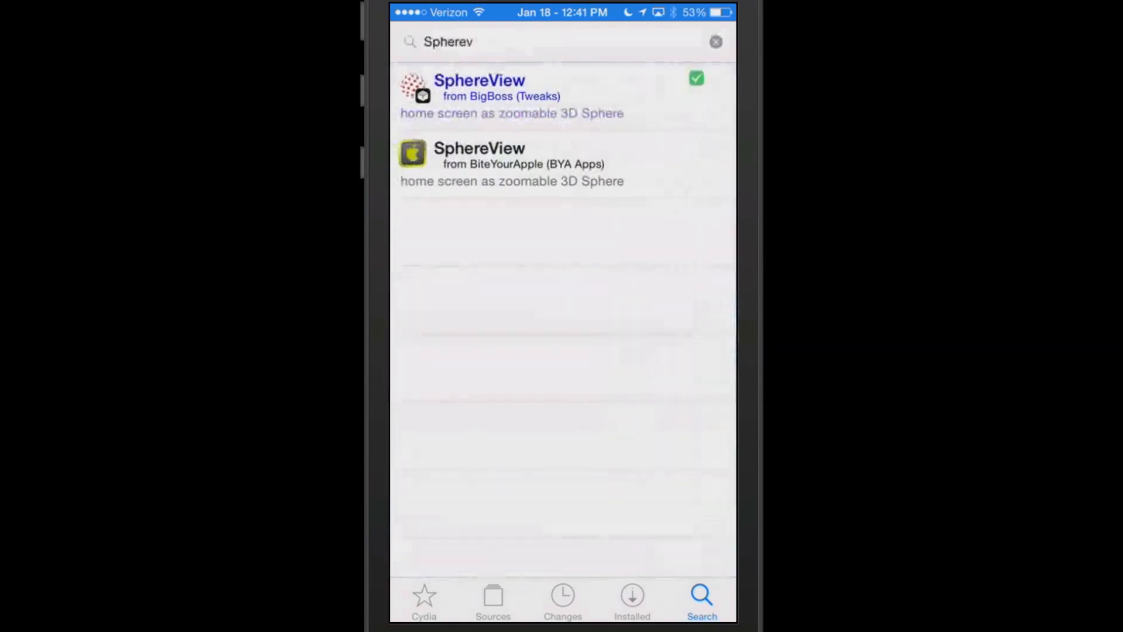
pyautogui.click(632, 602)
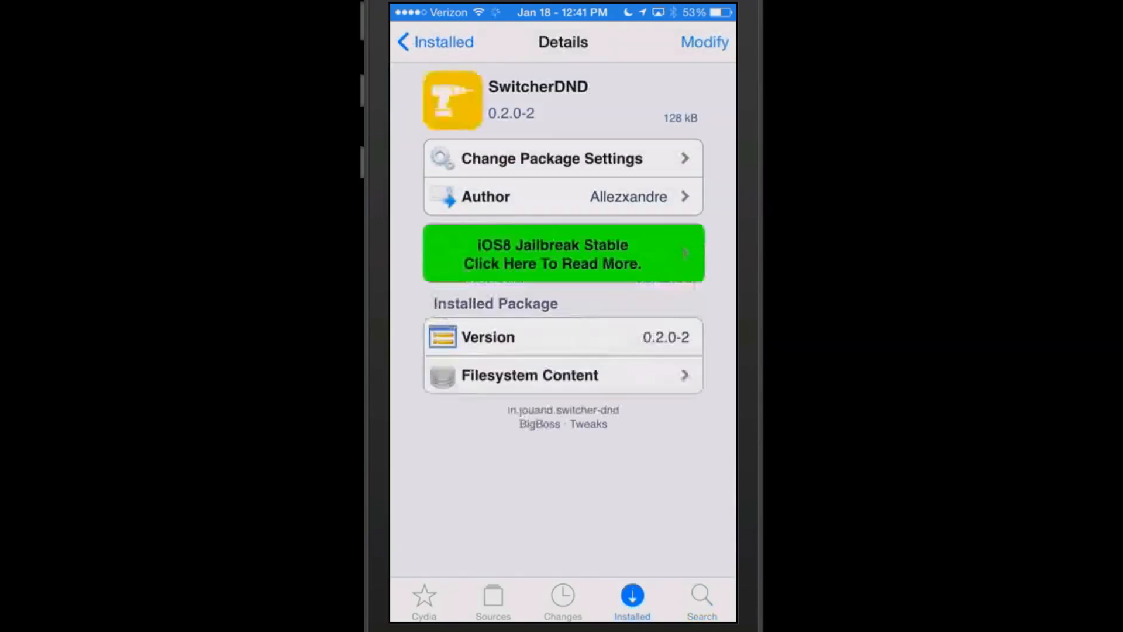
pyautogui.click(434, 42)
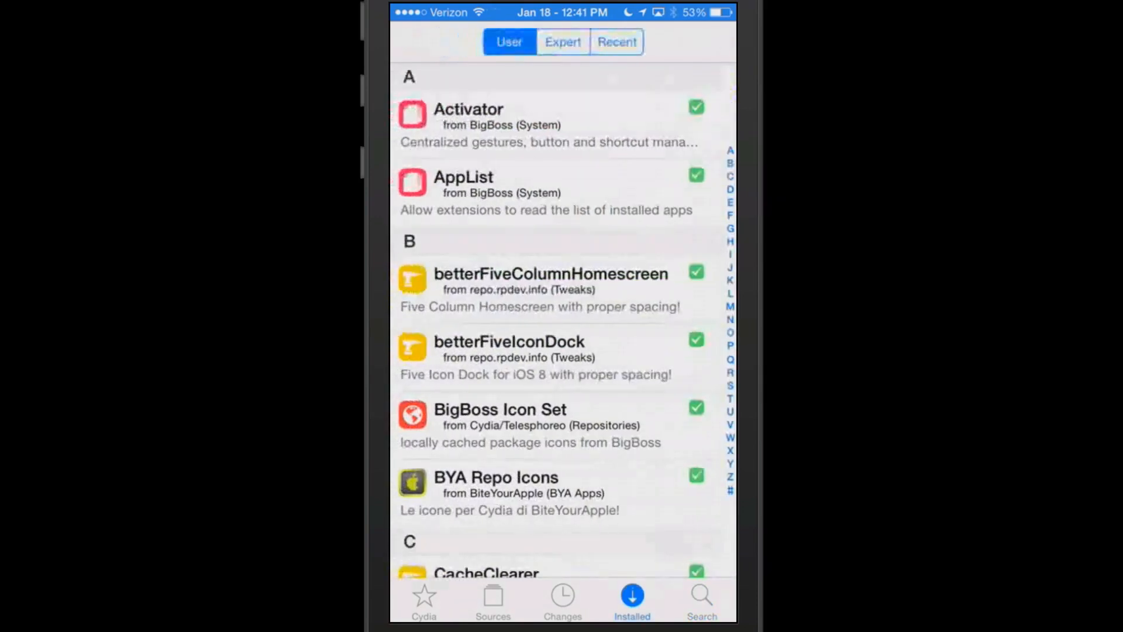
pyautogui.scroll(-3)
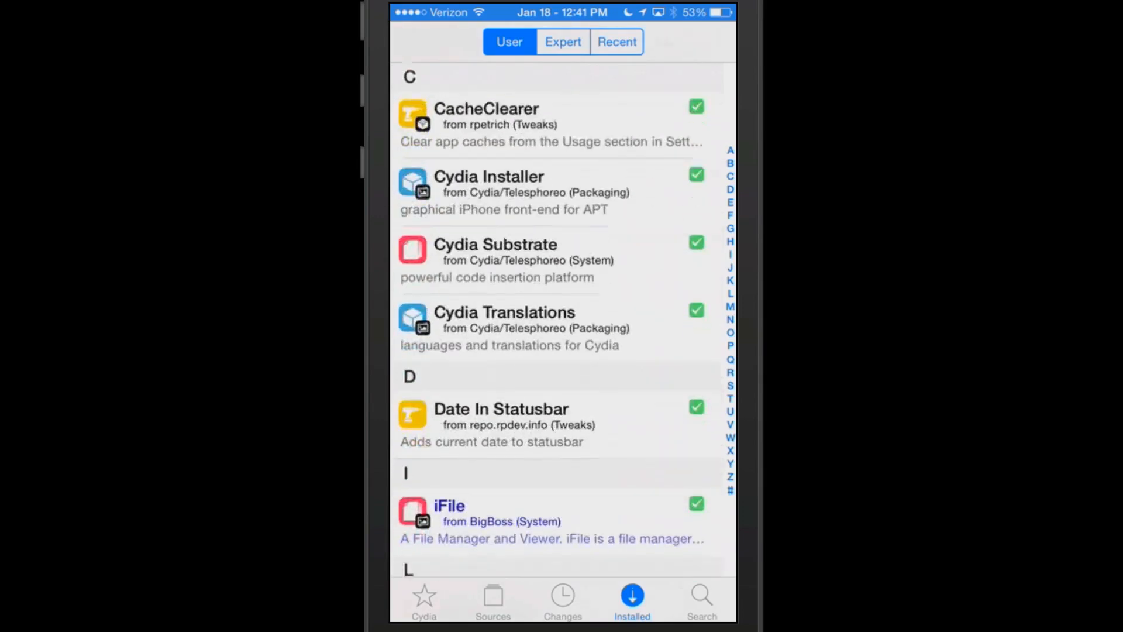
pyautogui.scroll(-3)
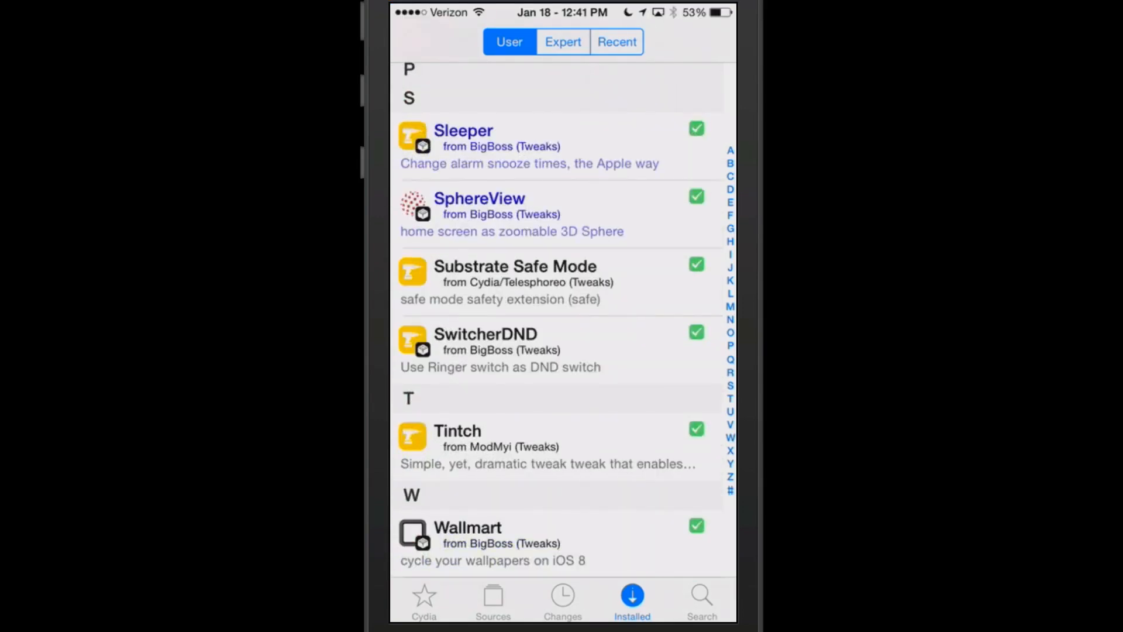
# - View the Wallmart 1.7-1 package details in Cydia
pyautogui.click(467, 535)
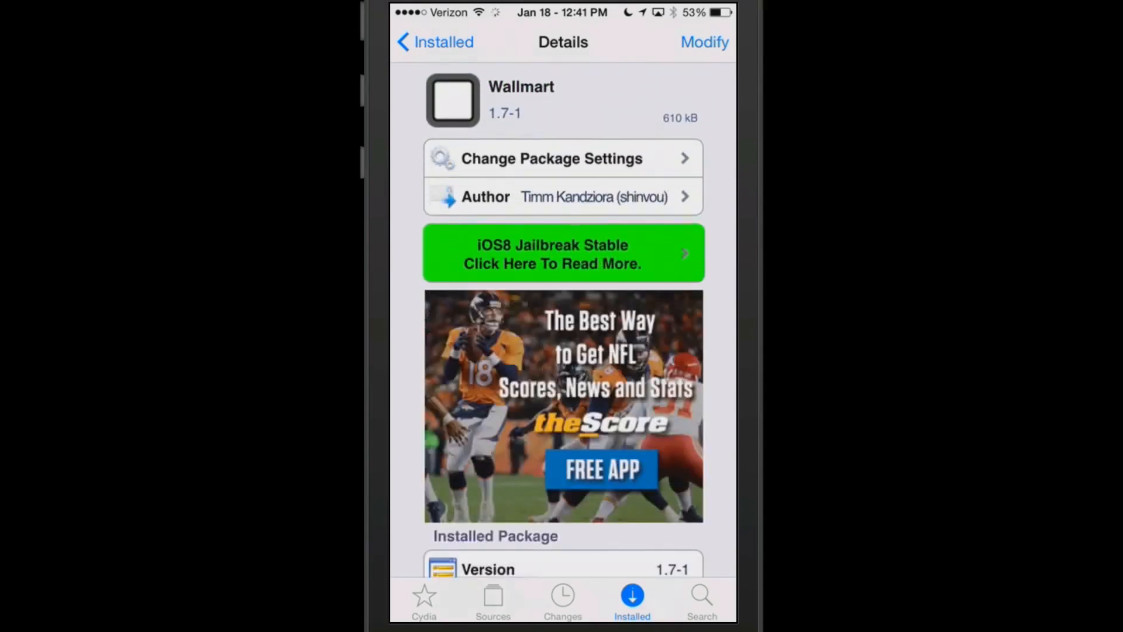
pyautogui.scroll(-3)
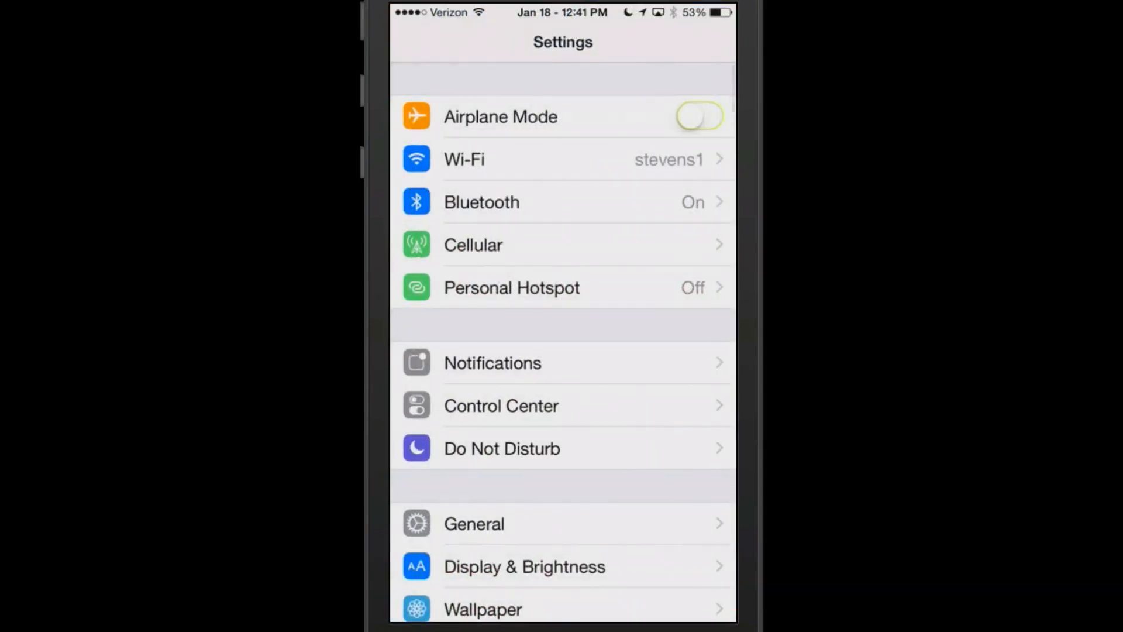
# - Review Wallmart's settings with Enabled, Shuffle and Perspective Zoom on
pyautogui.scroll(-3)
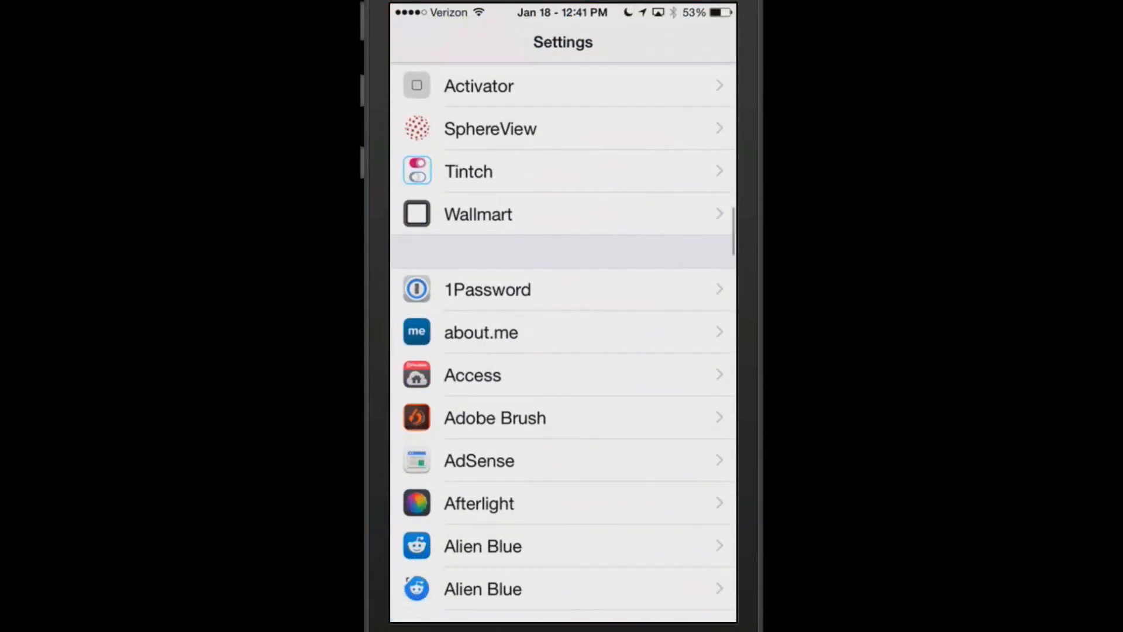
pyautogui.click(478, 214)
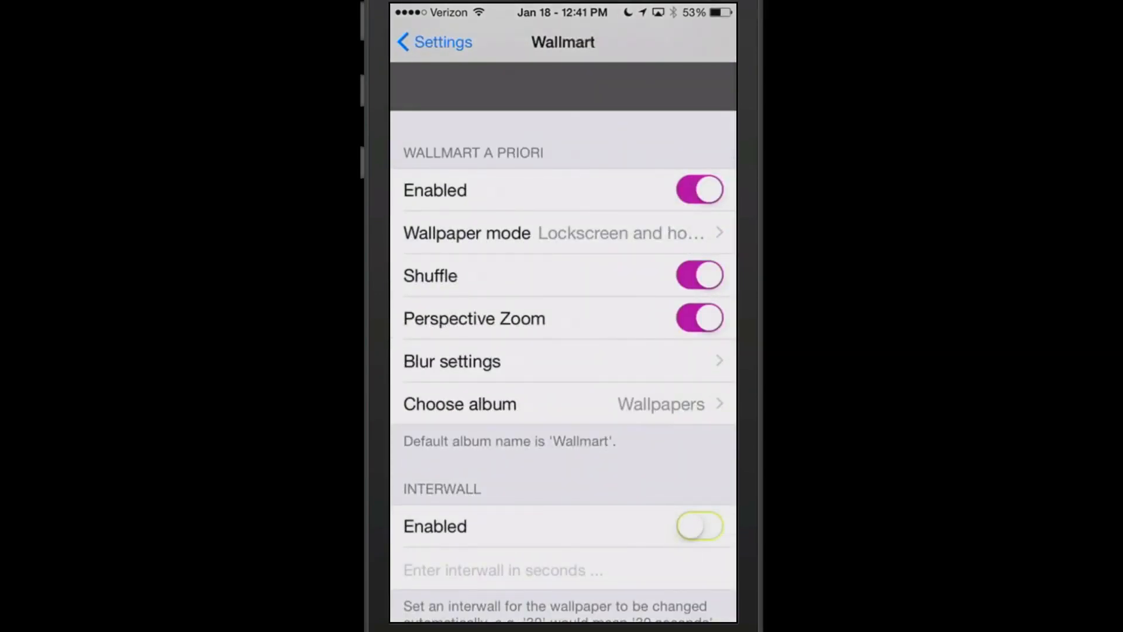
pyautogui.scroll(-3)
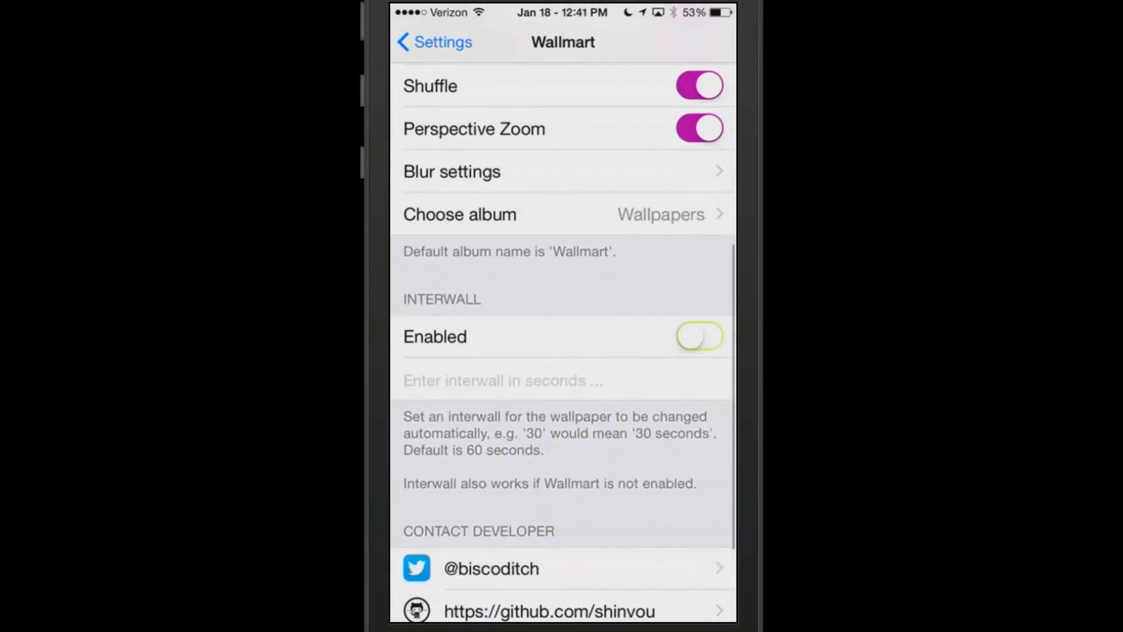
pyautogui.scroll(-3)
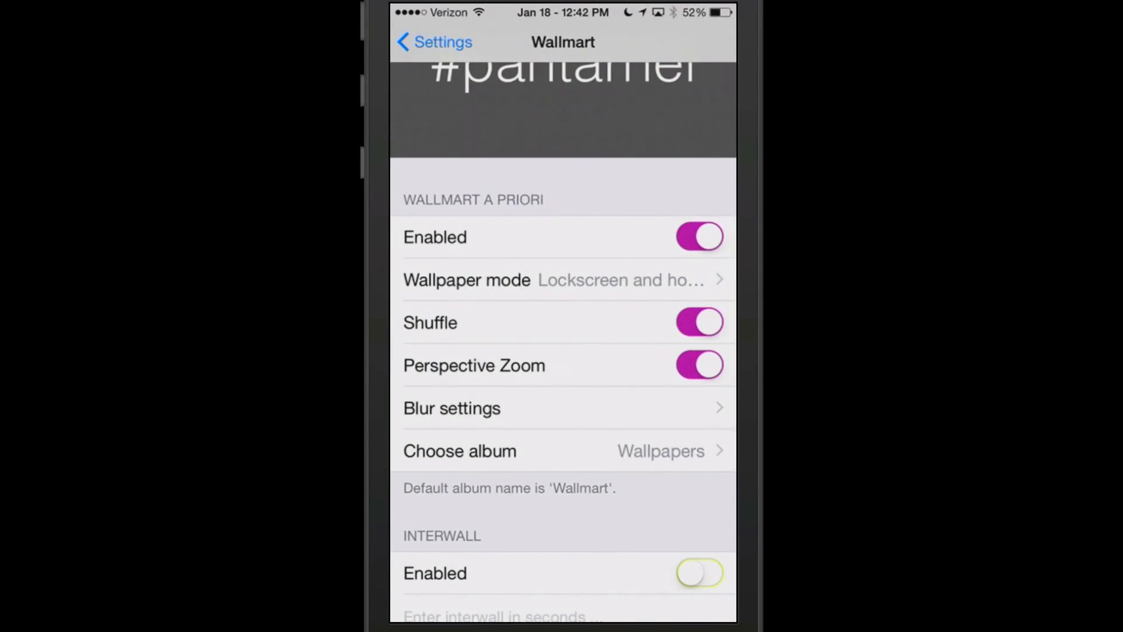
# - Check that Wallmart's chosen album is Wallpapers, then return to the home screen
pyautogui.click(458, 451)
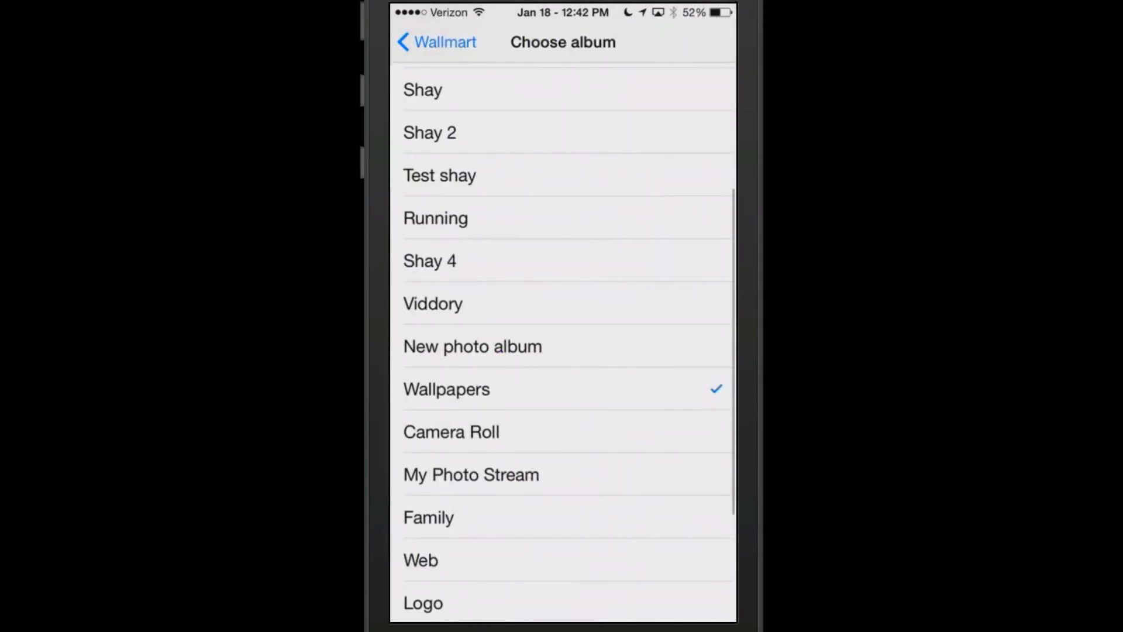
pyautogui.click(435, 42)
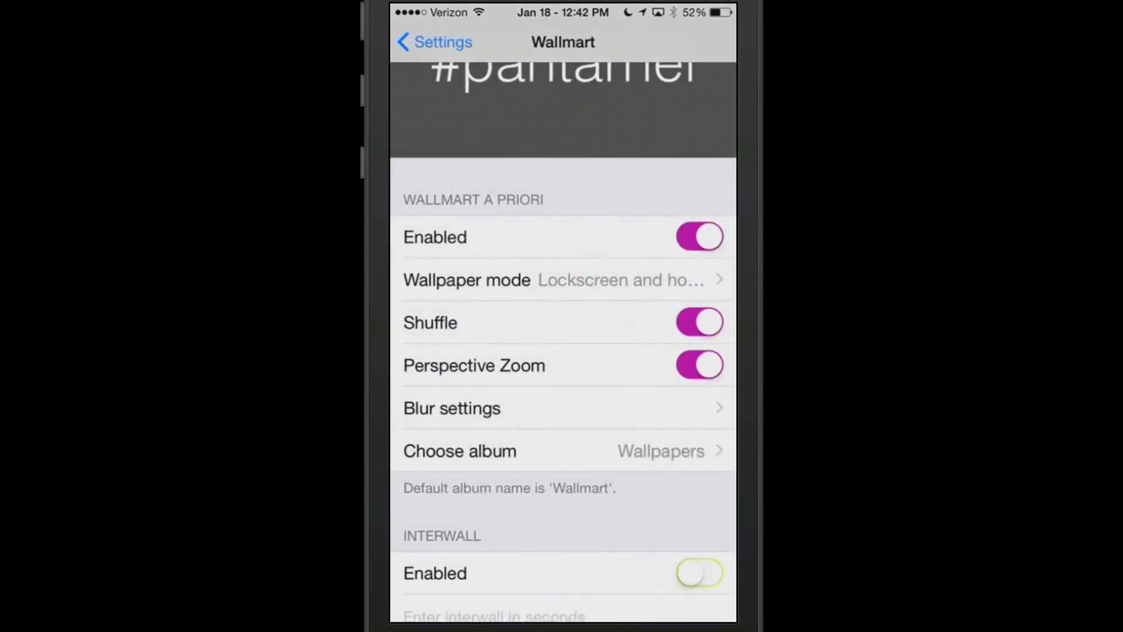
pyautogui.click(459, 452)
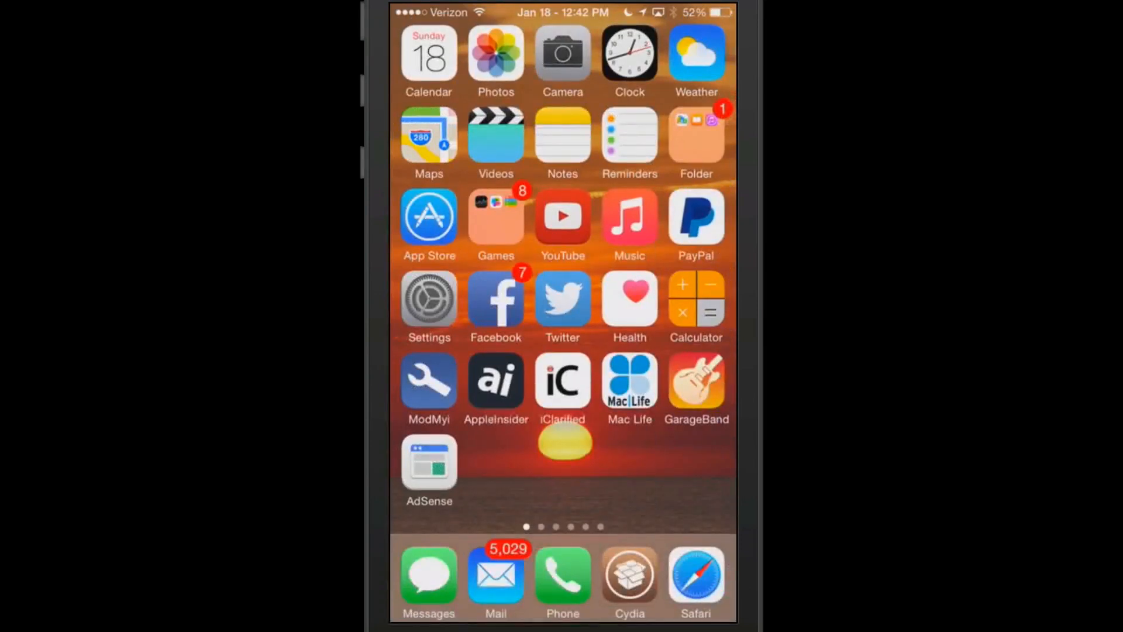
# - Create a new Photos album named Wallmart
pyautogui.click(496, 52)
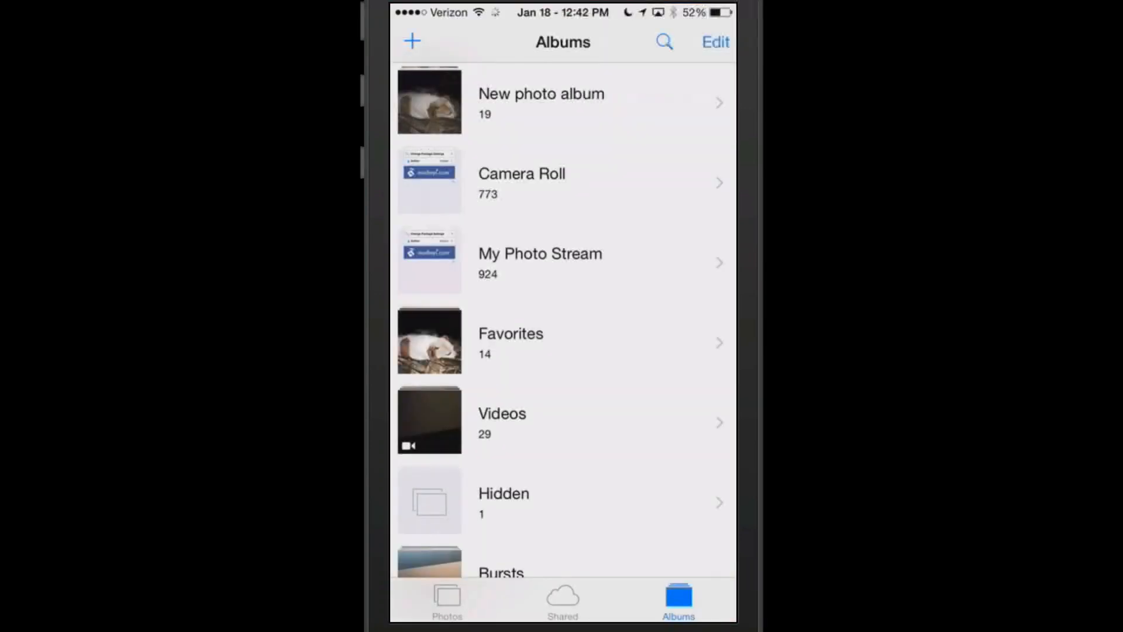
pyautogui.click(408, 42)
pyautogui.write('Wallm')
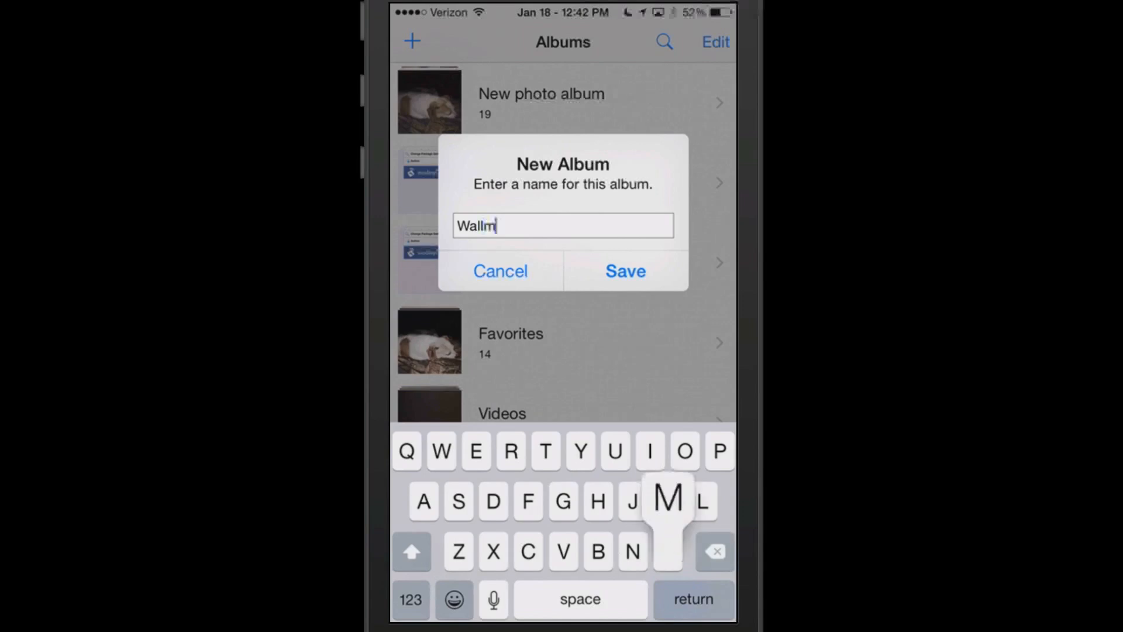
pyautogui.click(500, 272)
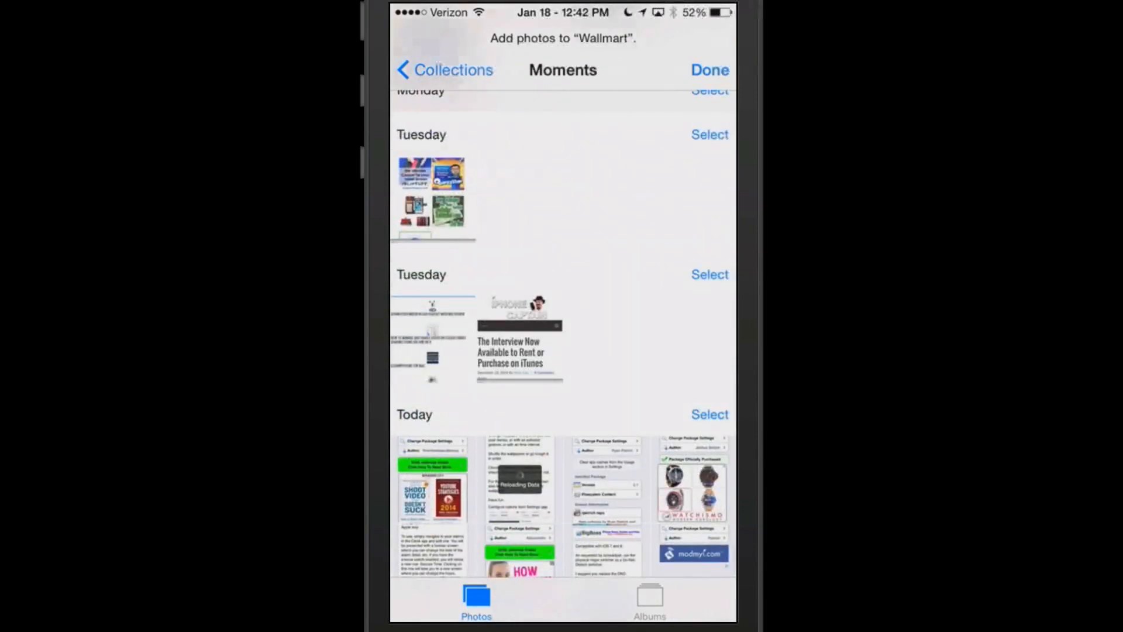
# - Browse through Moments to pick photos for the Wallmart album
pyautogui.scroll(-3)
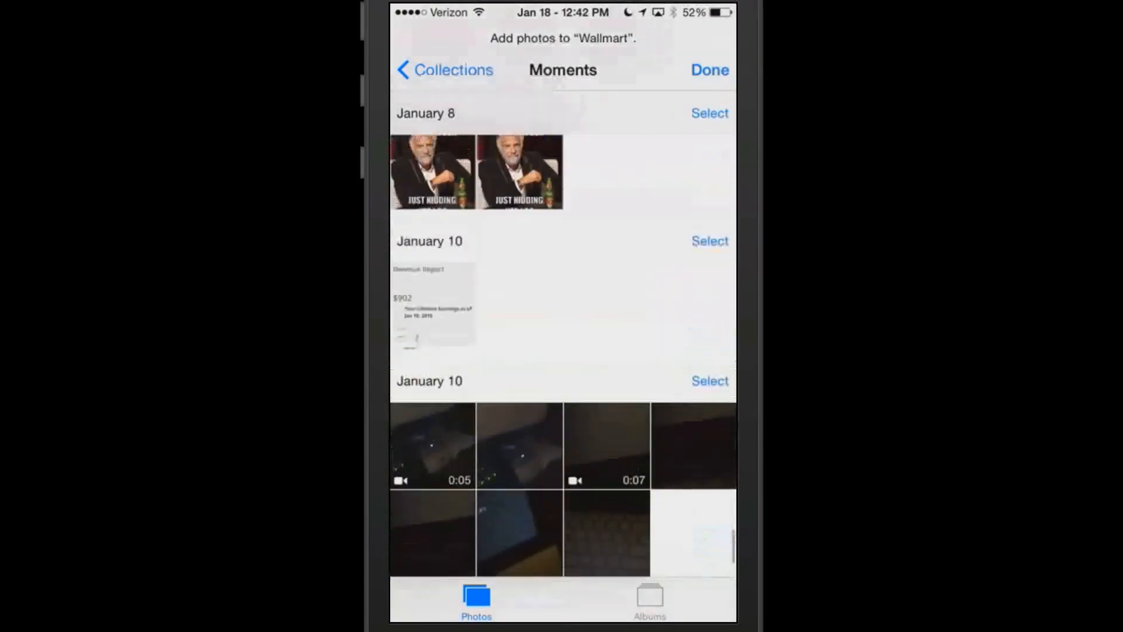
pyautogui.scroll(-3)
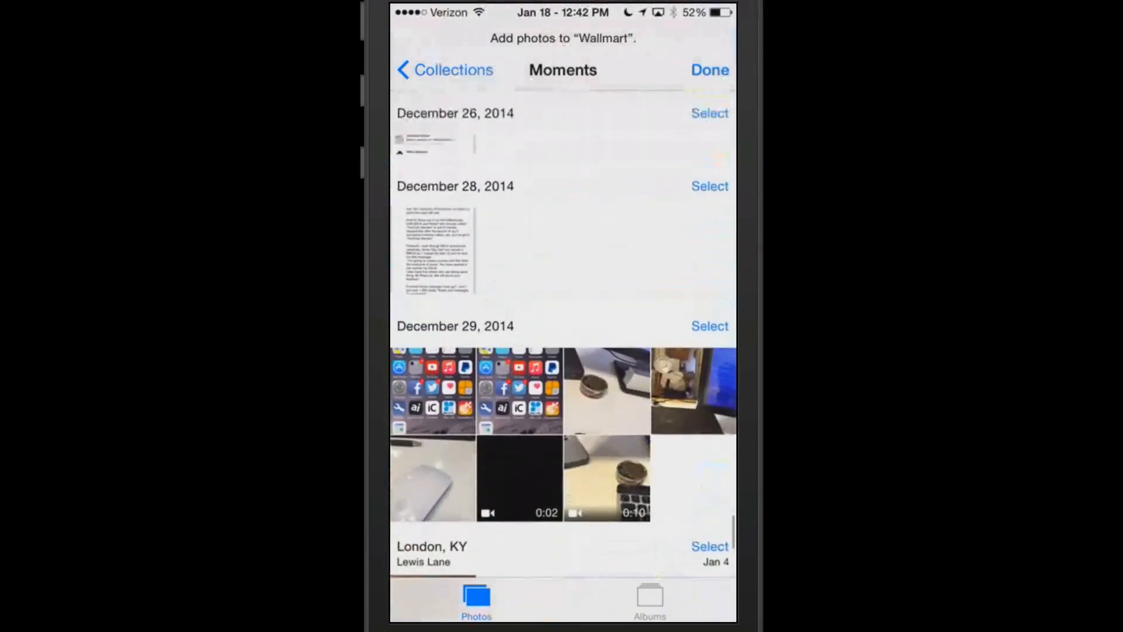
pyautogui.scroll(-3)
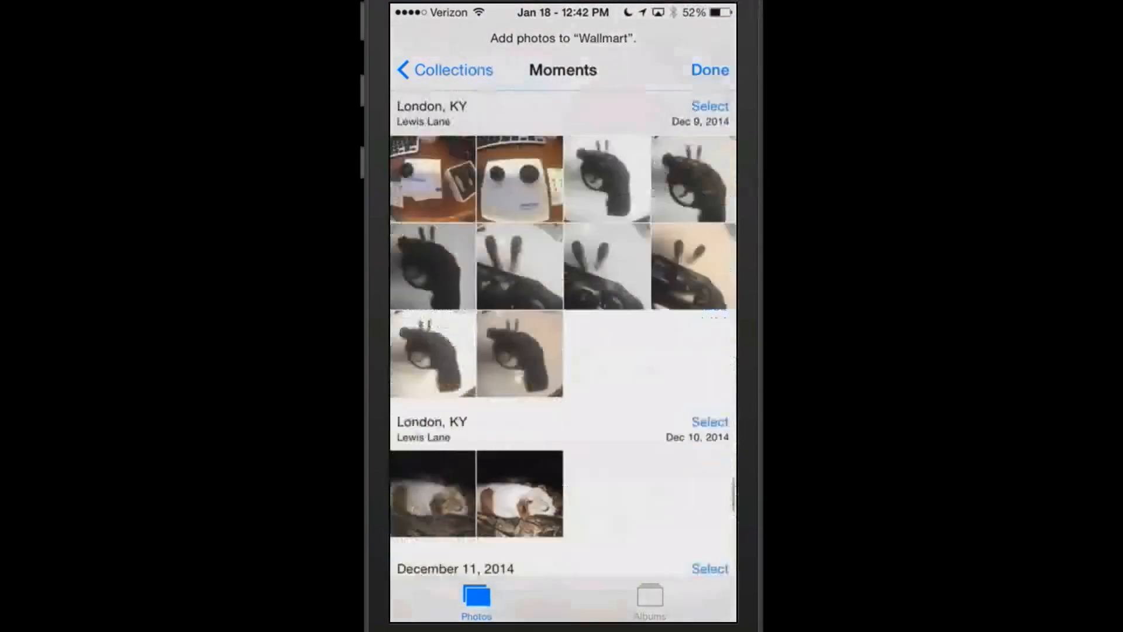
pyautogui.scroll(-3)
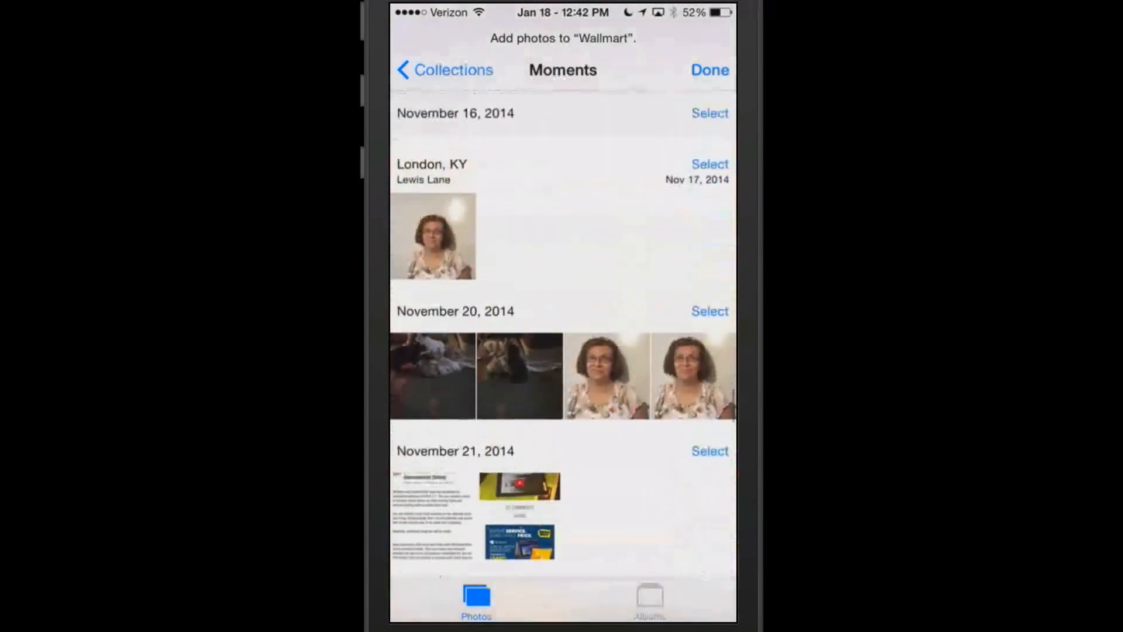
pyautogui.scroll(-3)
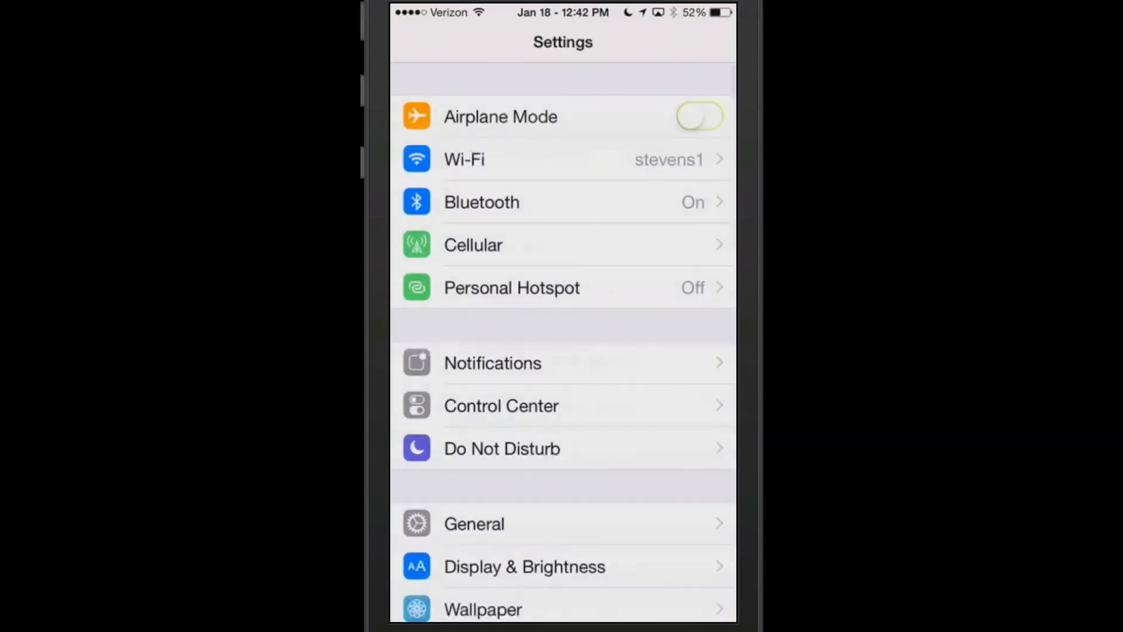
# - Set Wallmart to take its wallpapers from the new Wallmart album
pyautogui.scroll(-3)
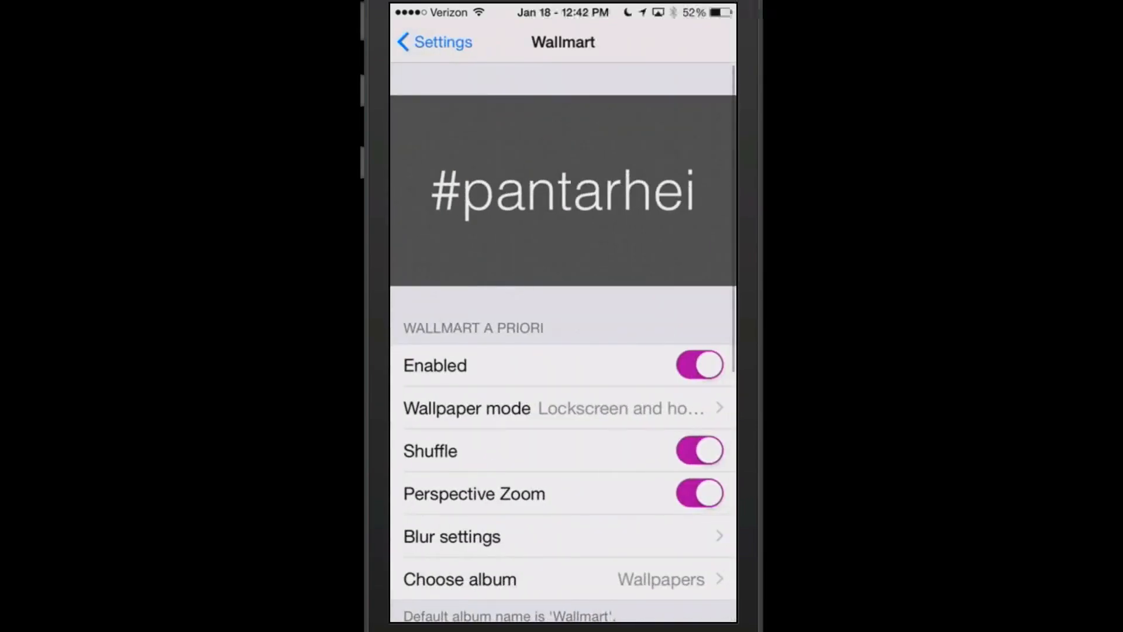
pyautogui.click(459, 579)
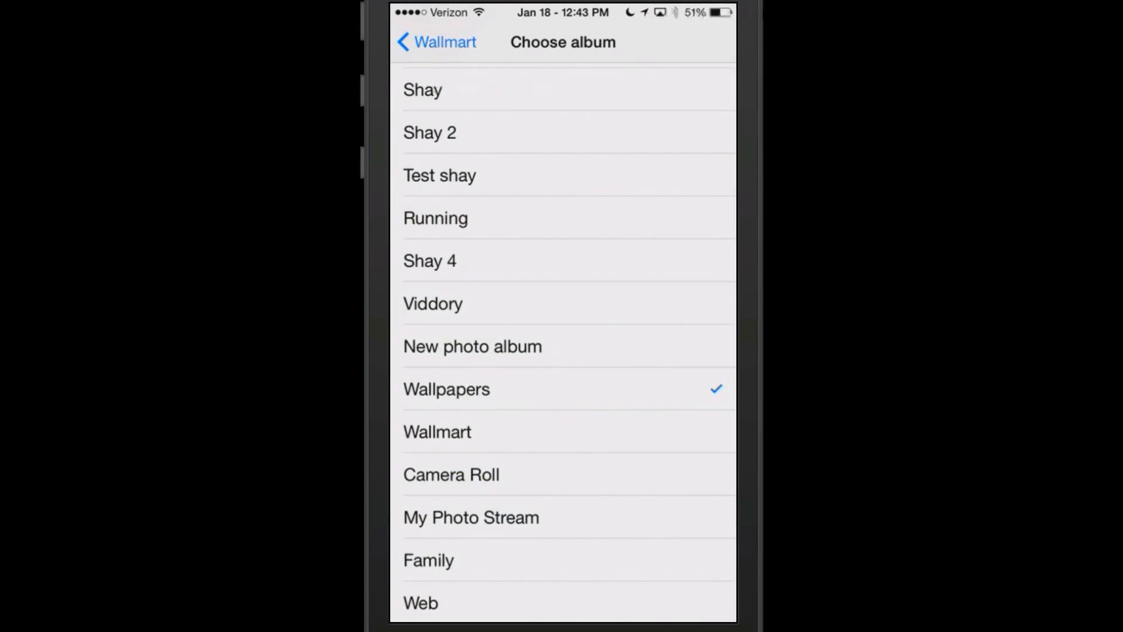
pyautogui.click(437, 432)
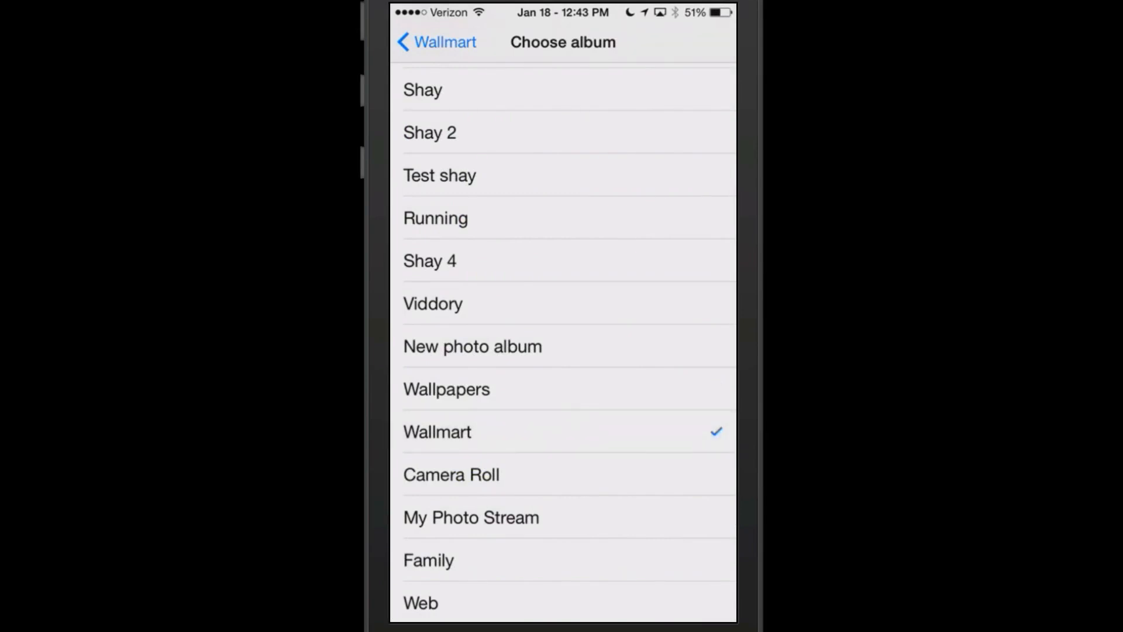
pyautogui.click(436, 42)
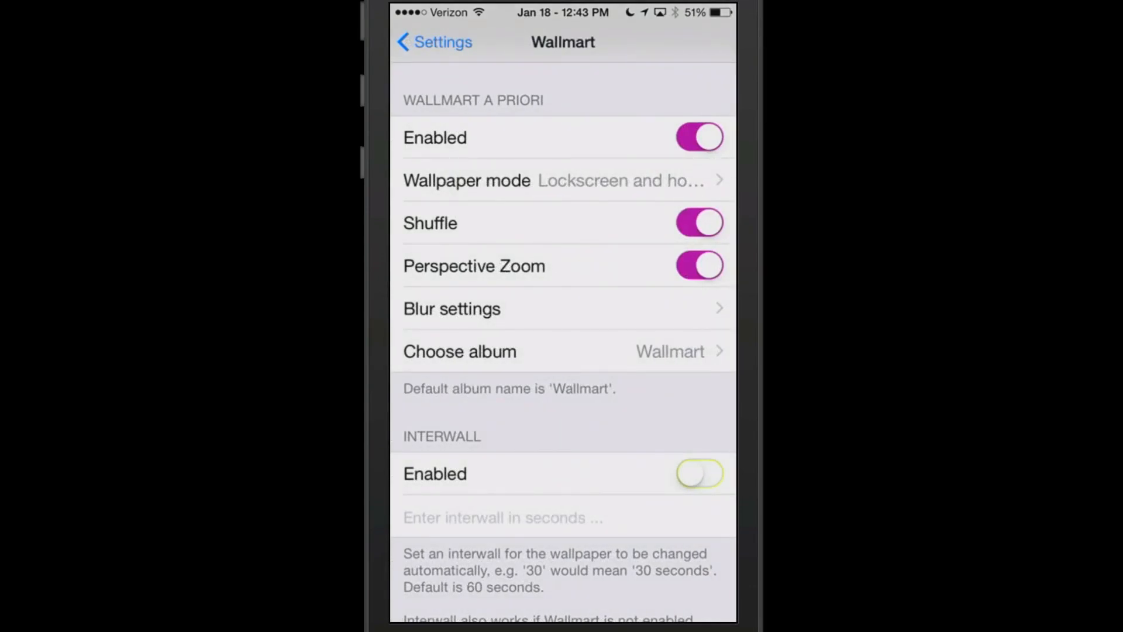
# - Enable wallpaper blur and raise the Blur Strength slider substantially
pyautogui.click(452, 309)
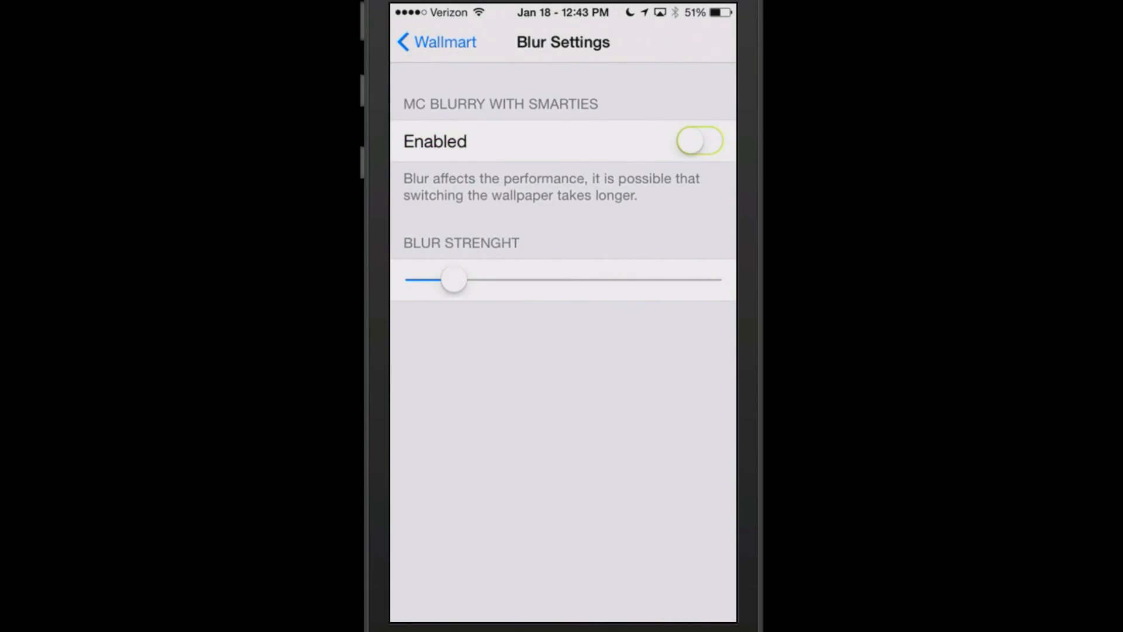
pyautogui.click(698, 141)
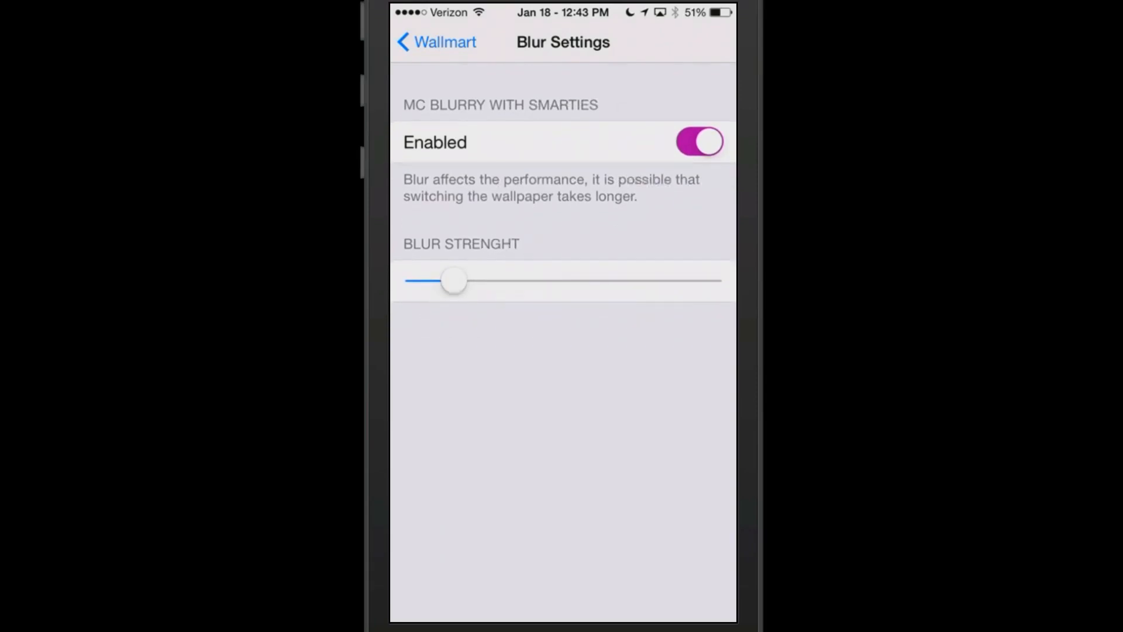
pyautogui.moveTo(453, 280); pyautogui.dragTo(464, 280)
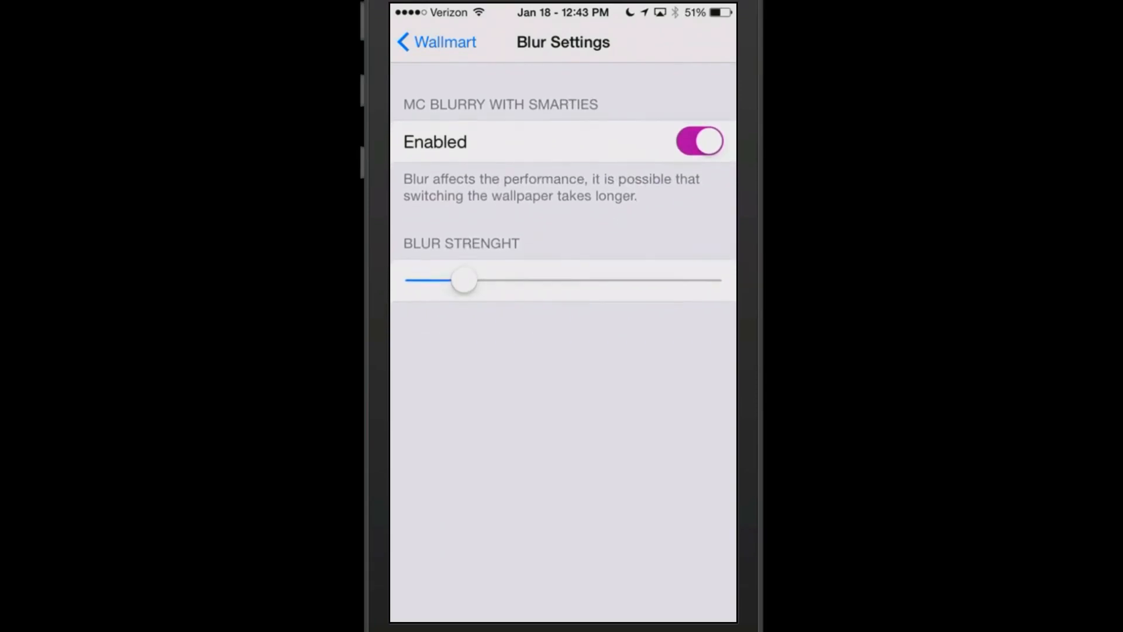
pyautogui.moveTo(463, 280); pyautogui.dragTo(647, 279)
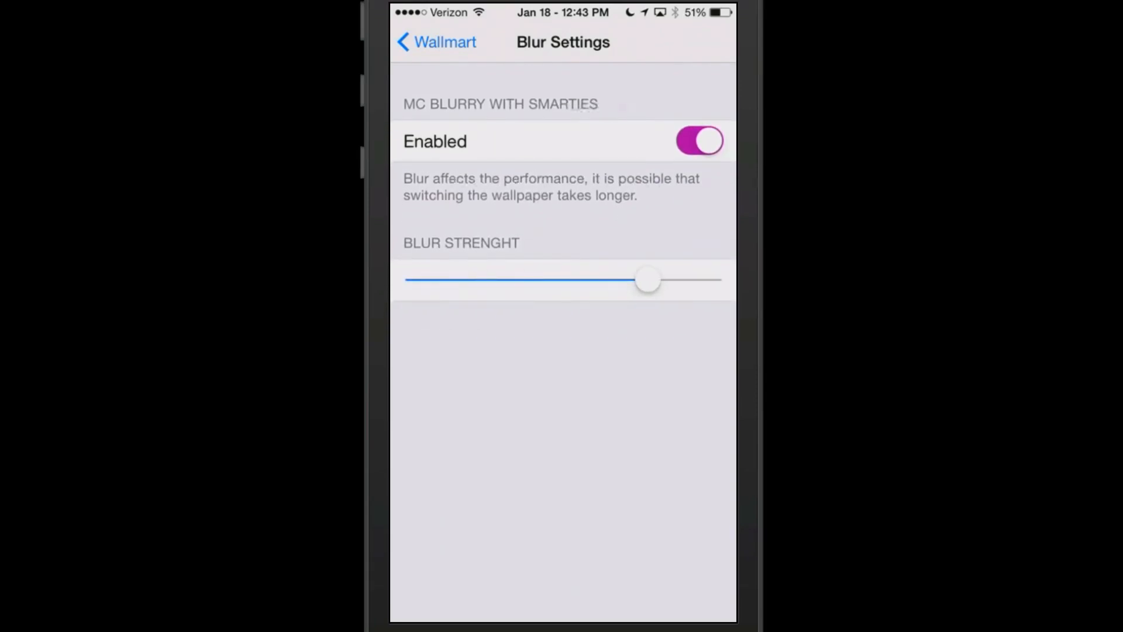
pyautogui.click(436, 42)
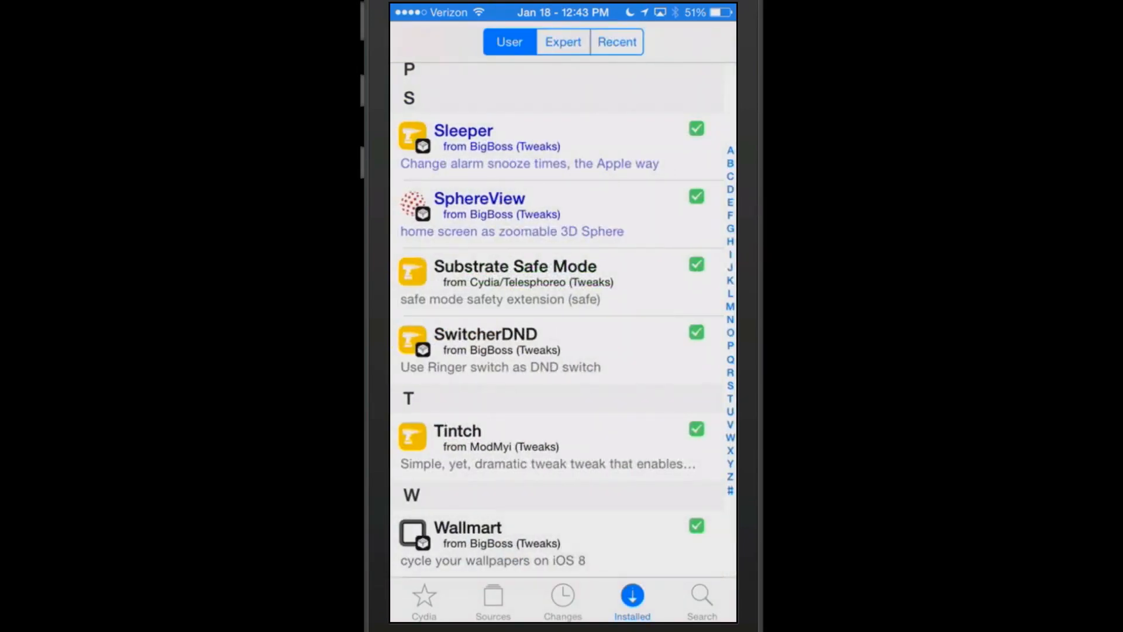
# - View the Sleeper tweak's package details in Cydia's Installed list
pyautogui.click(464, 141)
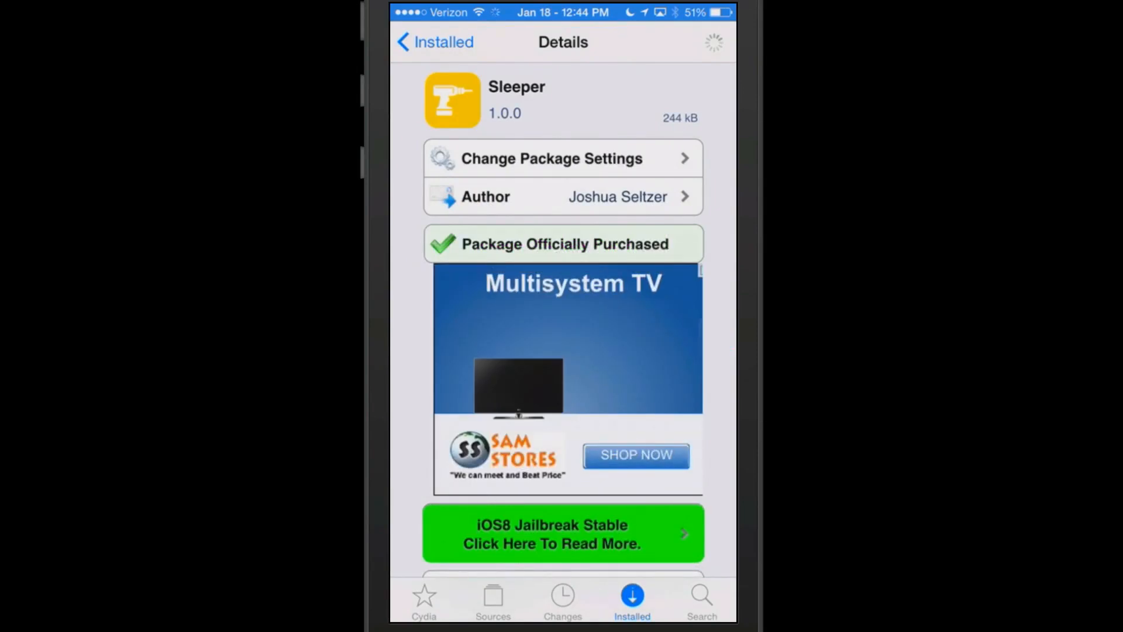
pyautogui.scroll(-3)
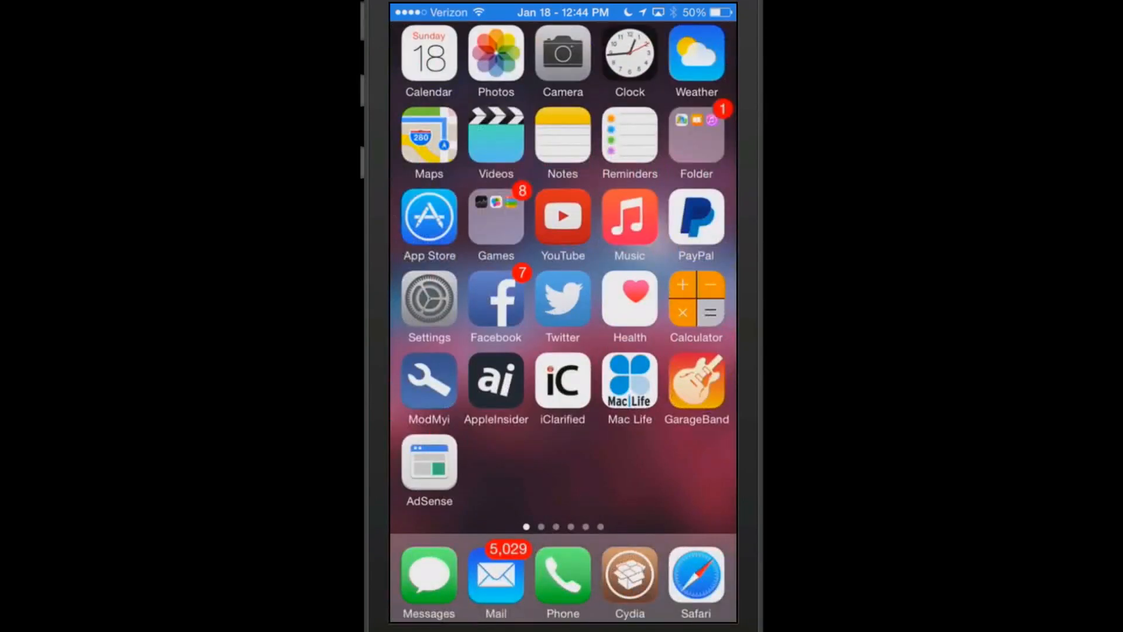
# - Check Clock's list of three alarms, then return to Sleeper's details in Cydia
pyautogui.click(630, 55)
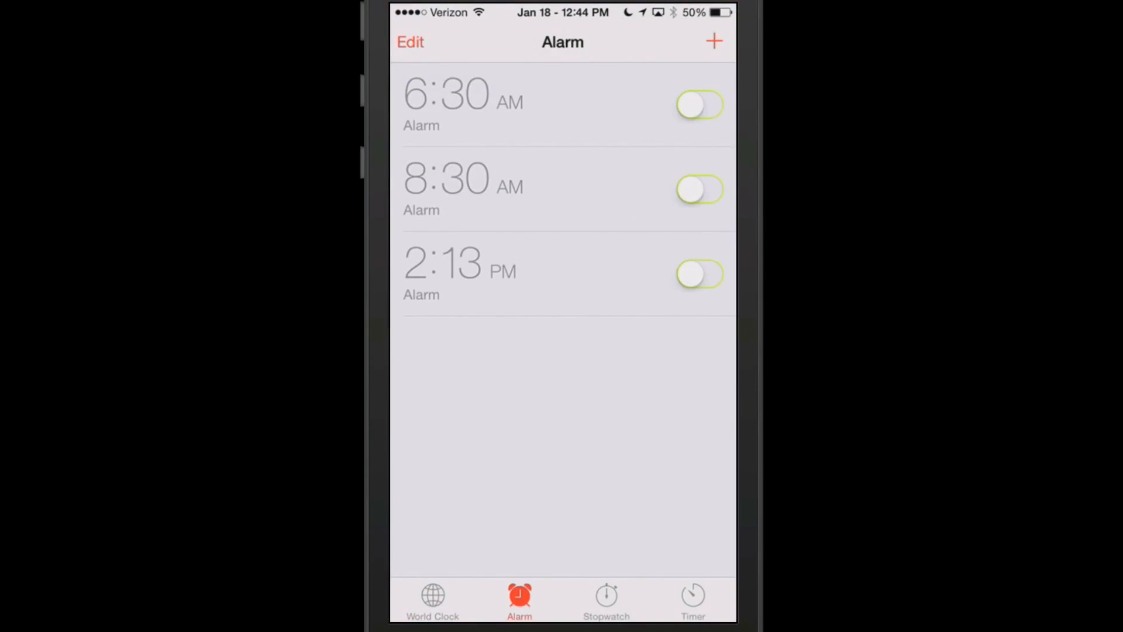
pyautogui.click(711, 40)
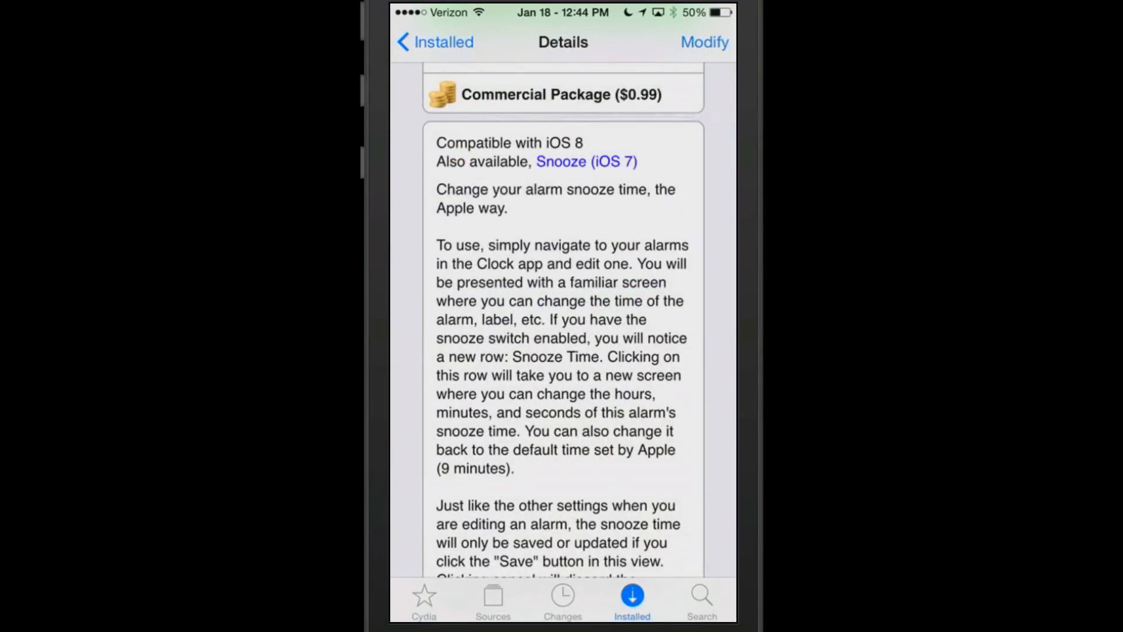
# - Read through Sleeper's description of changing alarm snooze times
pyautogui.scroll(-3)
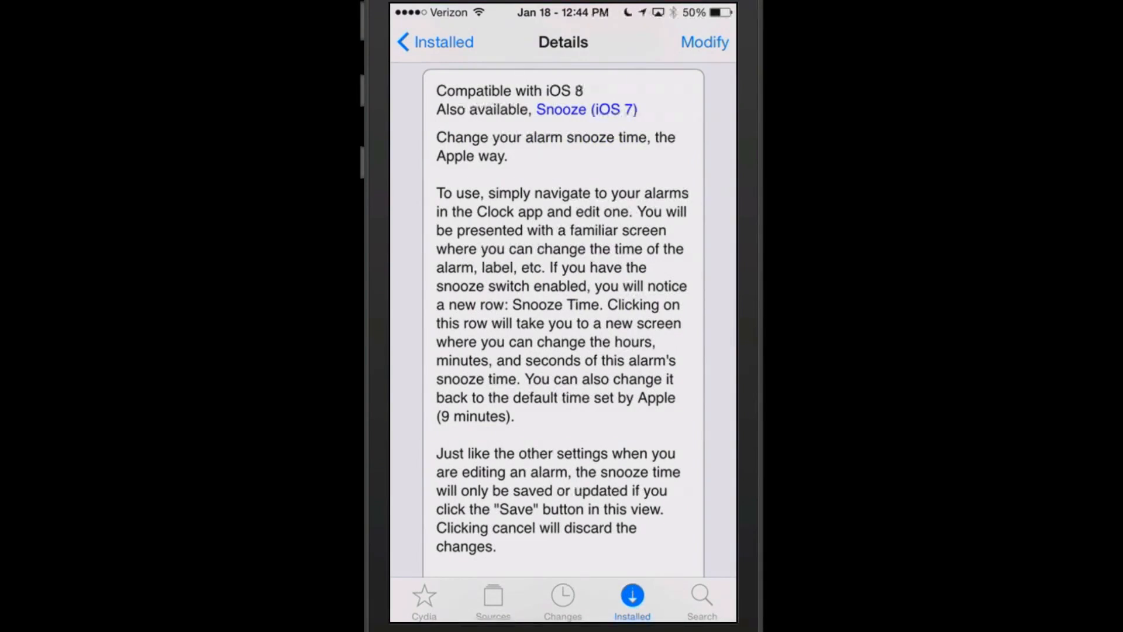
pyautogui.scroll(-3)
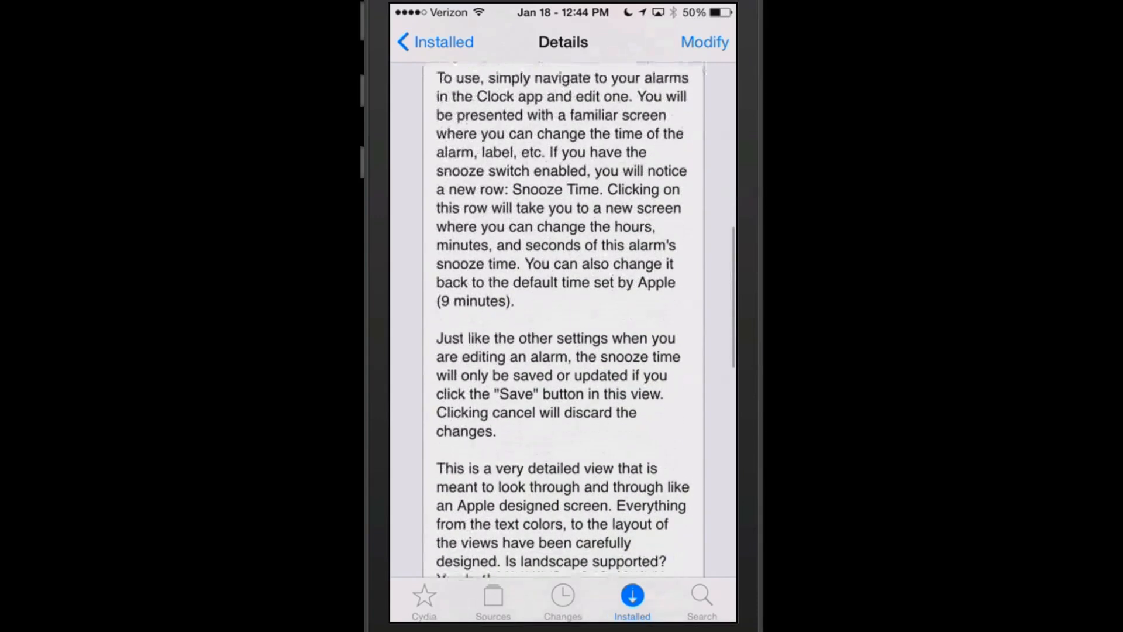
pyautogui.scroll(-3)
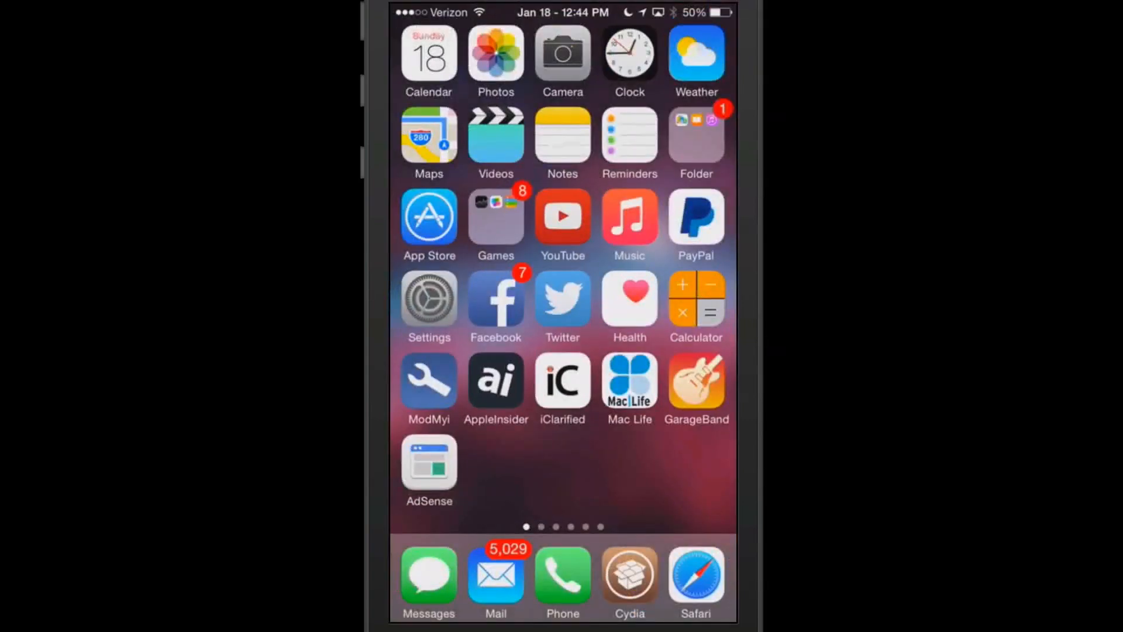
# - View Clock's three alarms again and return to Cydia's Installed list
pyautogui.click(628, 54)
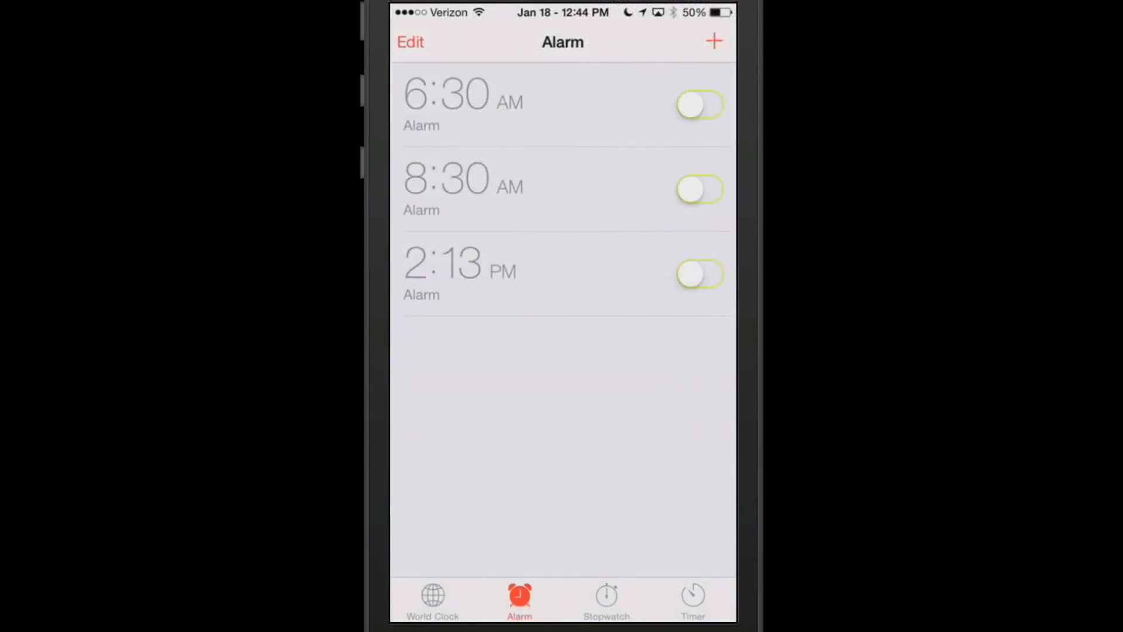
pyautogui.click(711, 39)
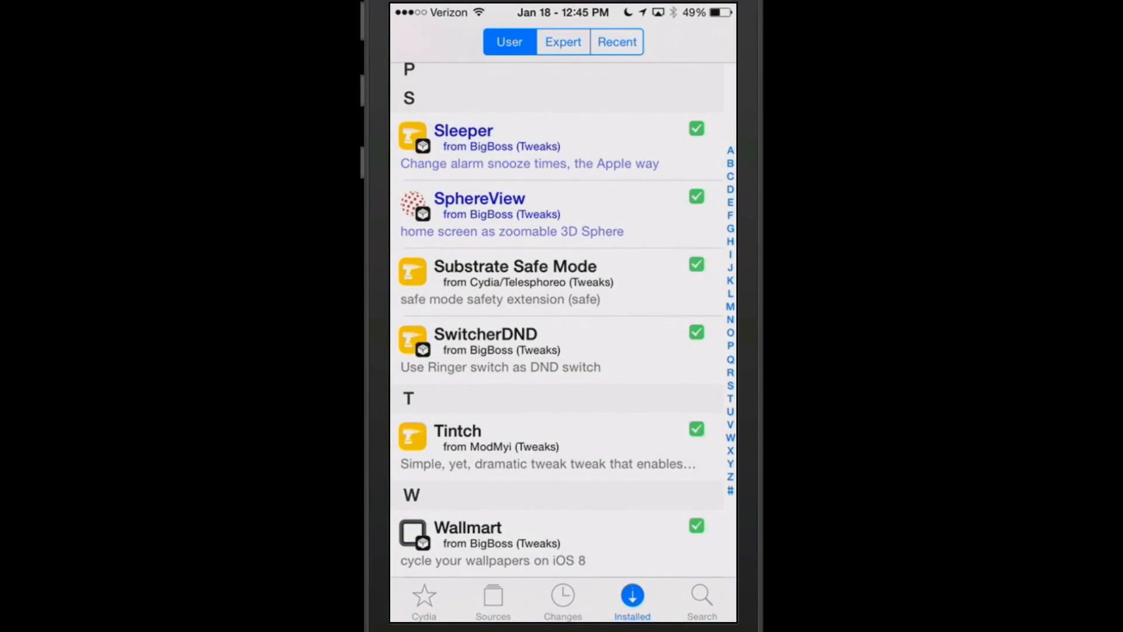
# - View Tintch's Cydia package page (version 1.0) and scroll through its tinted-switches description
pyautogui.click(457, 430)
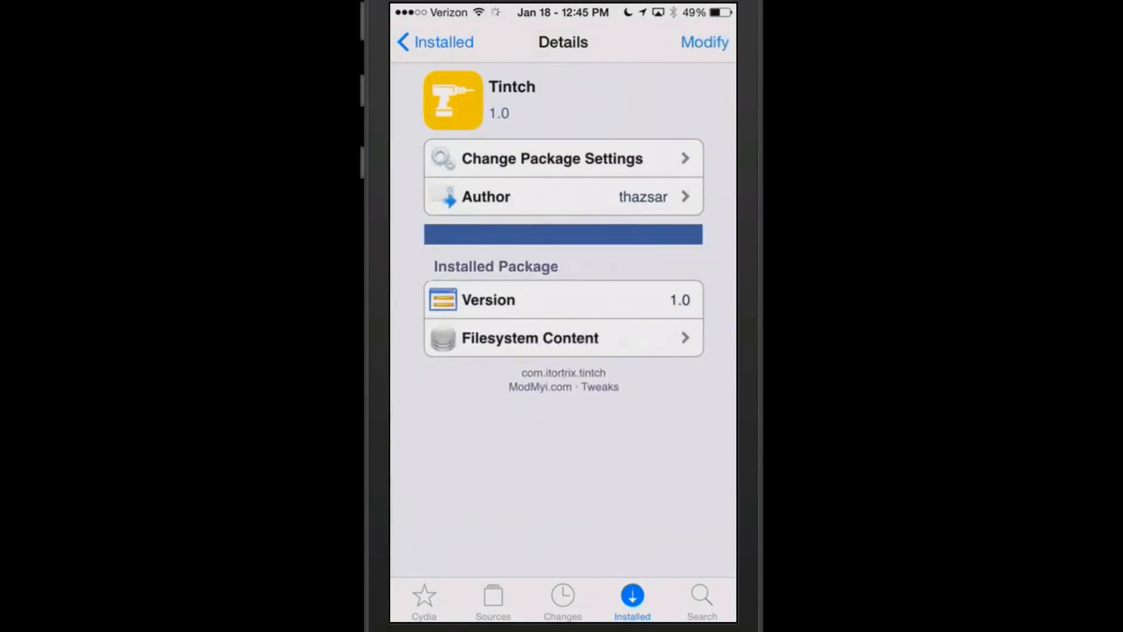
pyautogui.scroll(-3)
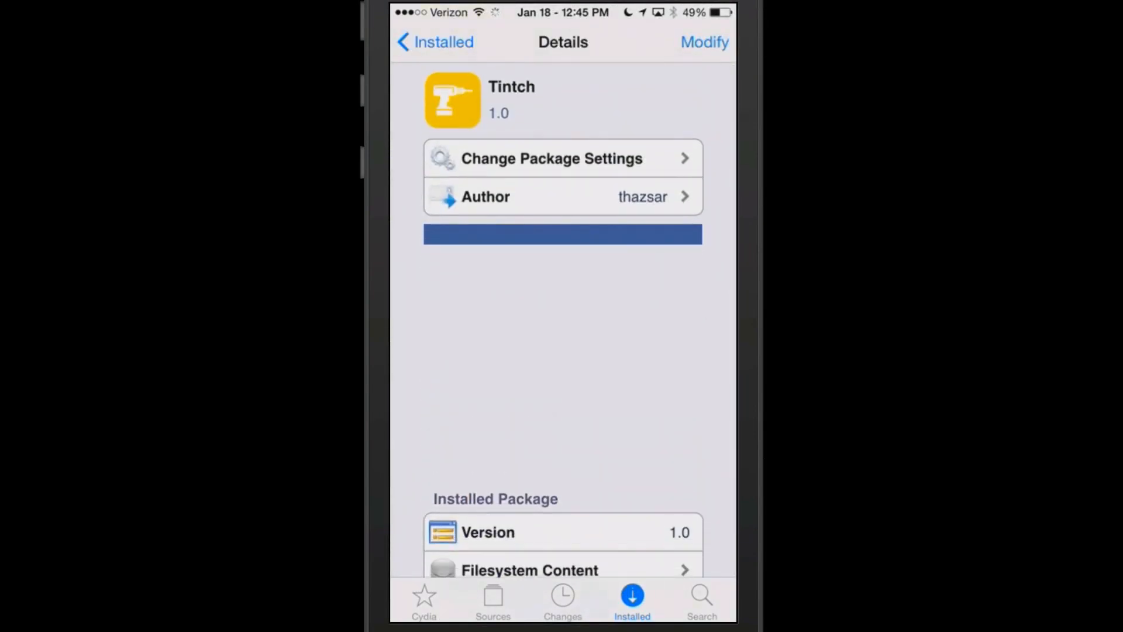
pyautogui.scroll(-3)
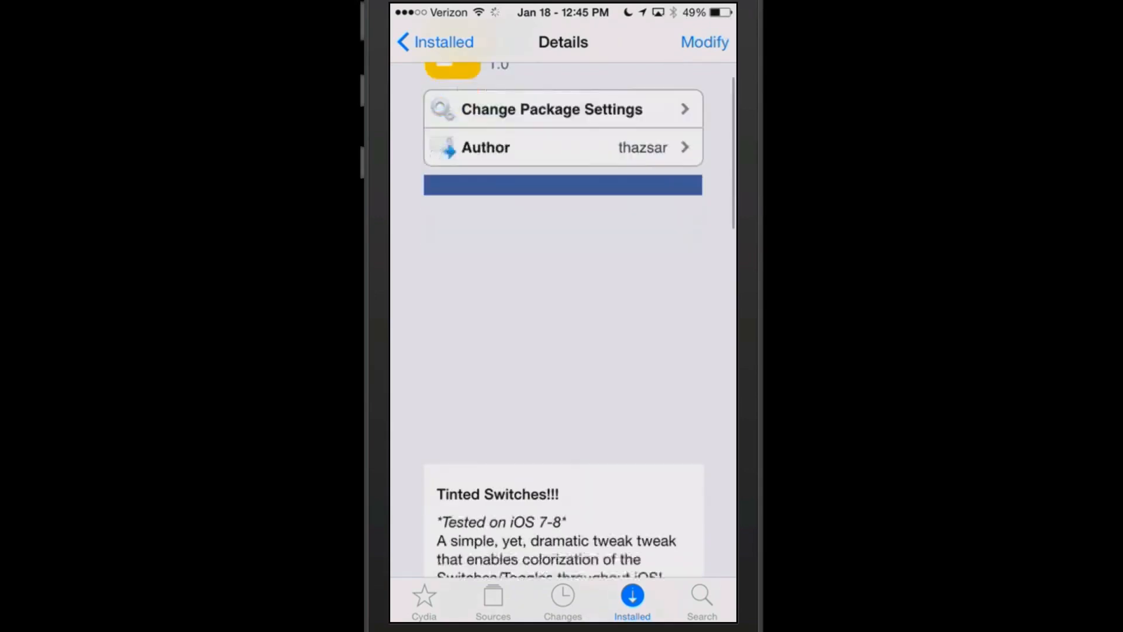
pyautogui.scroll(-3)
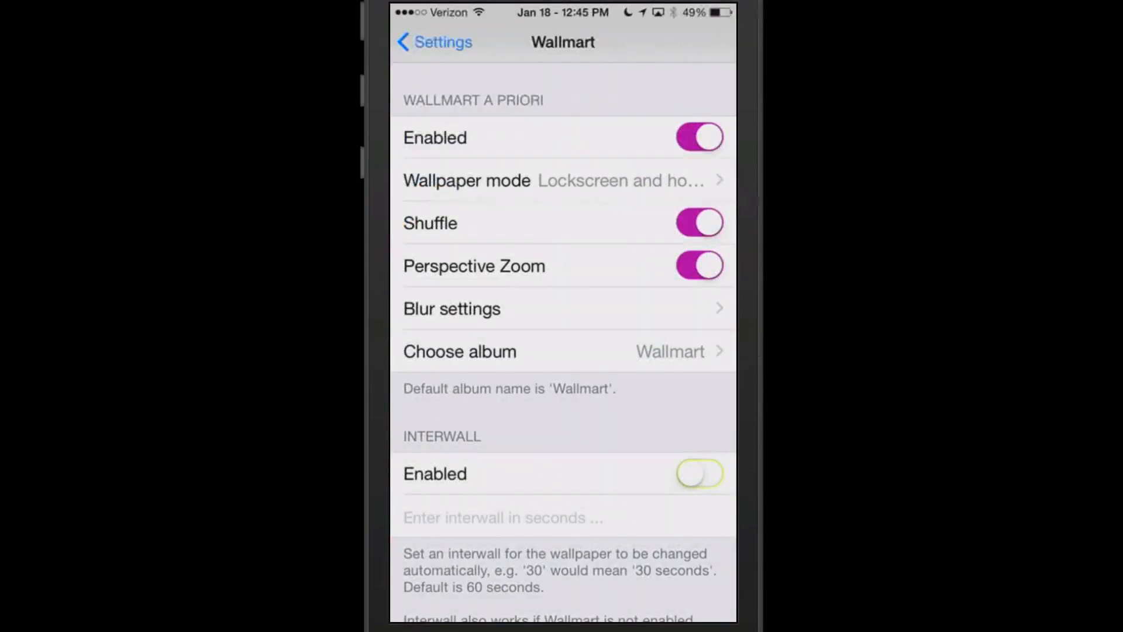
# - Pick a new switch colour in Tintch's settings, check Wi-Fi and Cellular, then leave for Cydia's Installed list
pyautogui.click(433, 42)
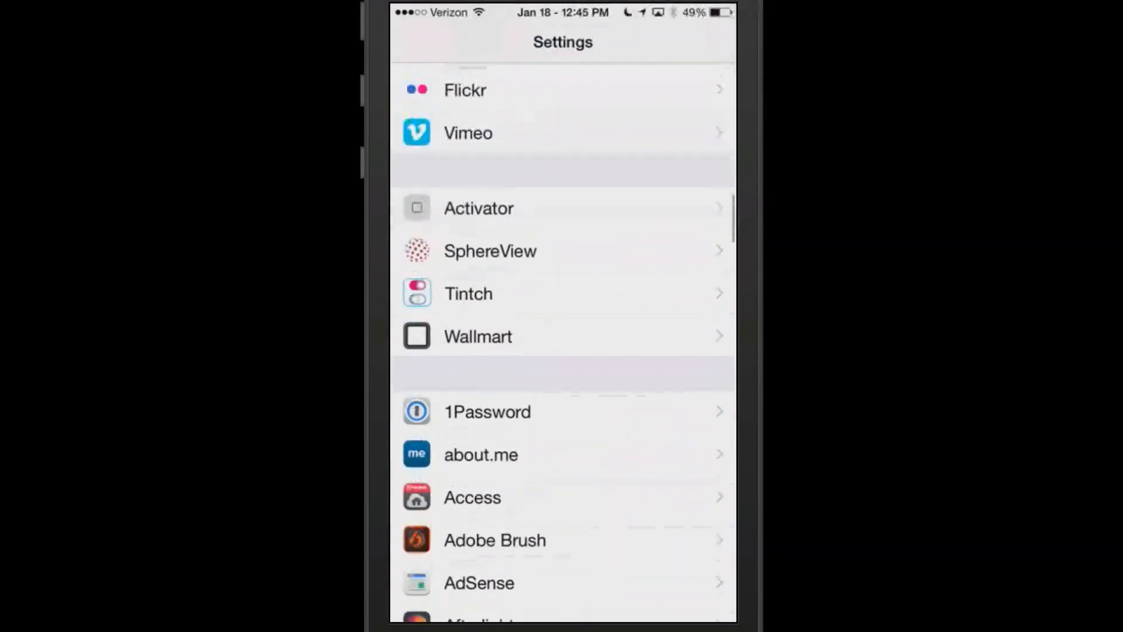
pyautogui.click(468, 293)
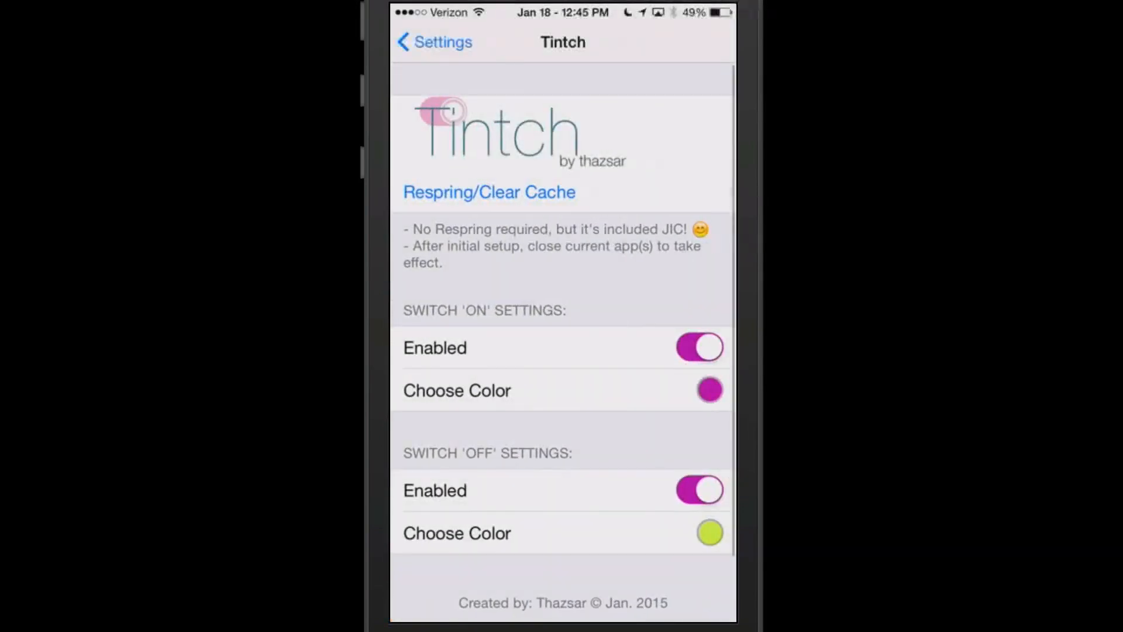
pyautogui.click(710, 391)
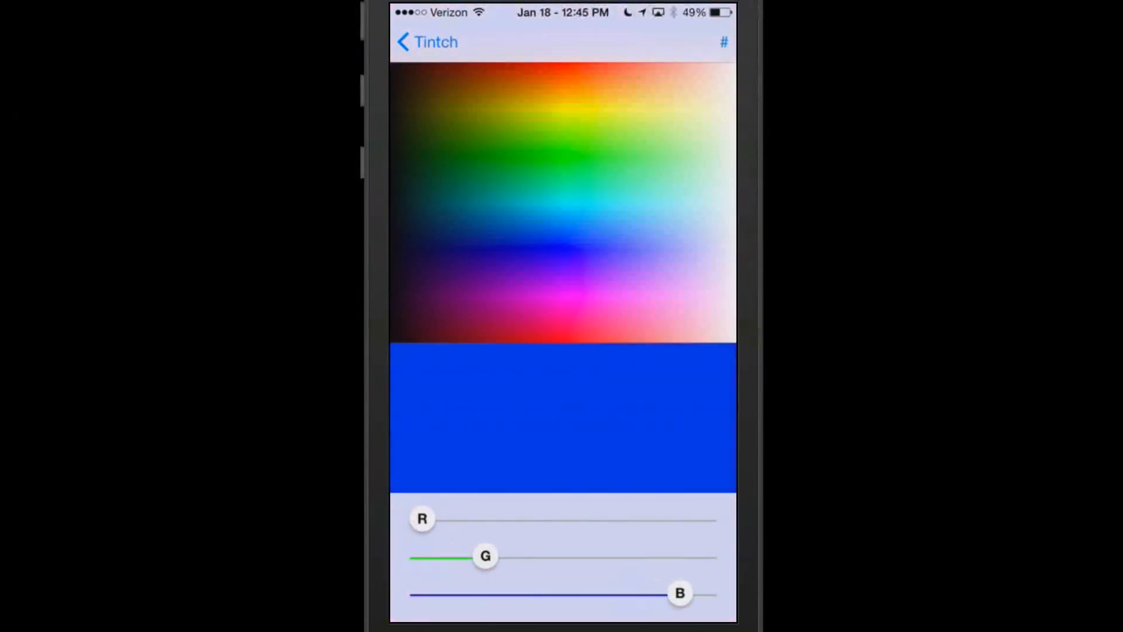
pyautogui.click(423, 42)
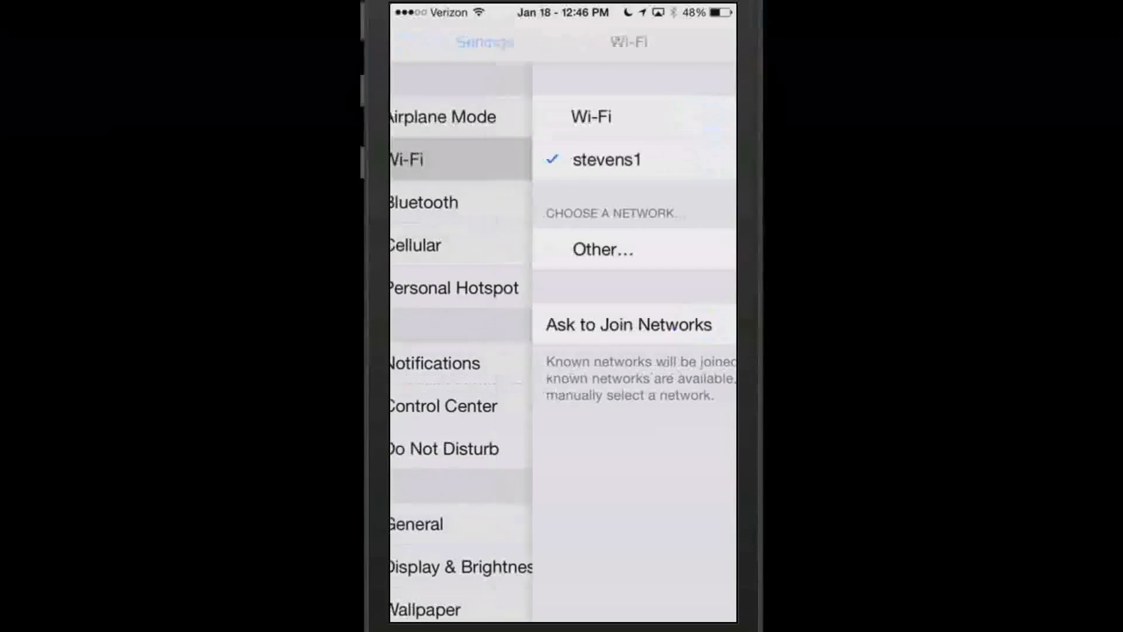
pyautogui.click(415, 246)
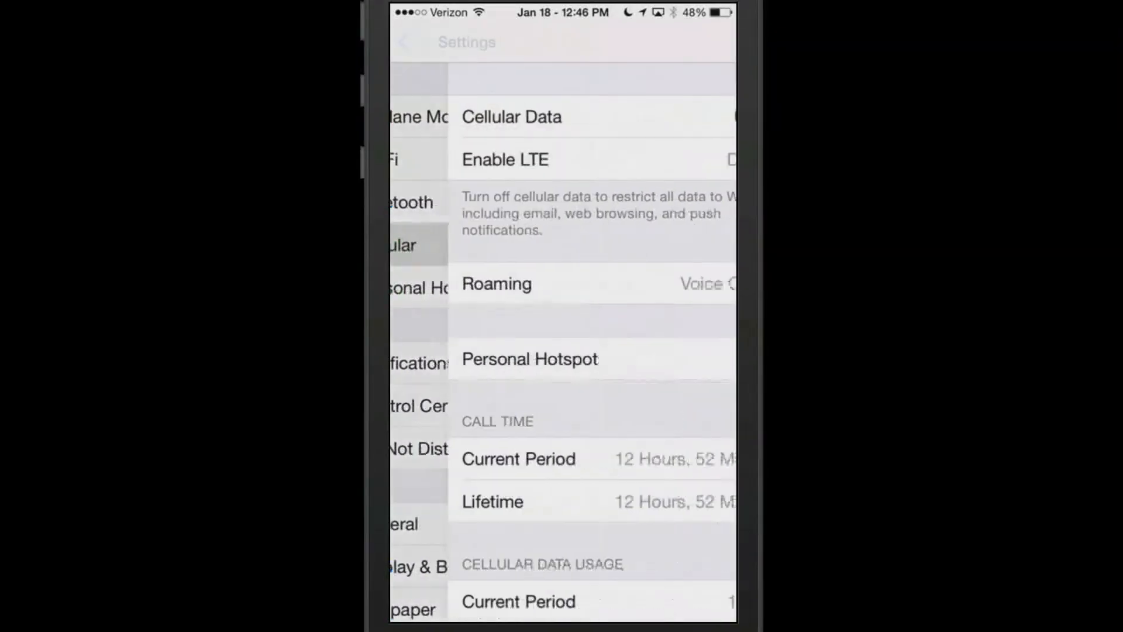
pyautogui.click(407, 42)
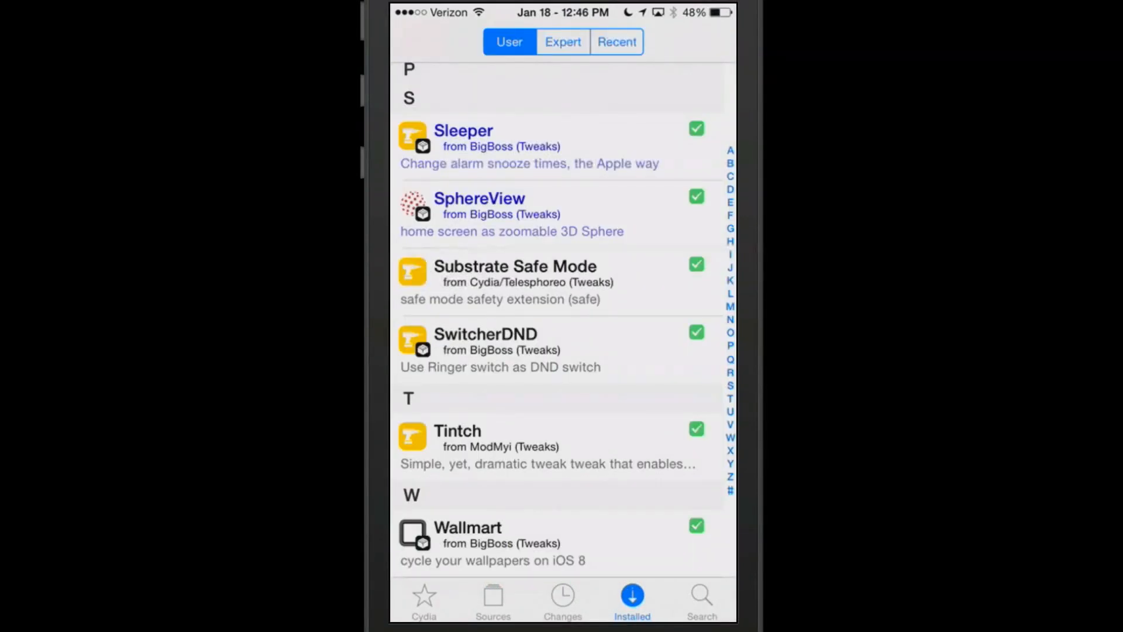
pyautogui.click(524, 348)
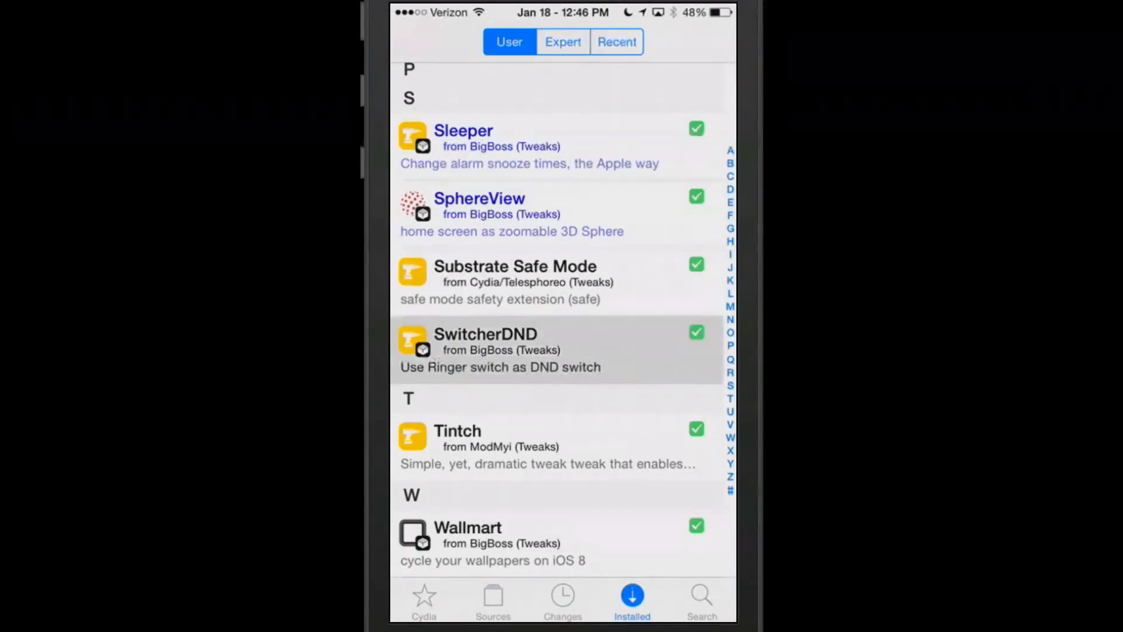
pyautogui.click(484, 350)
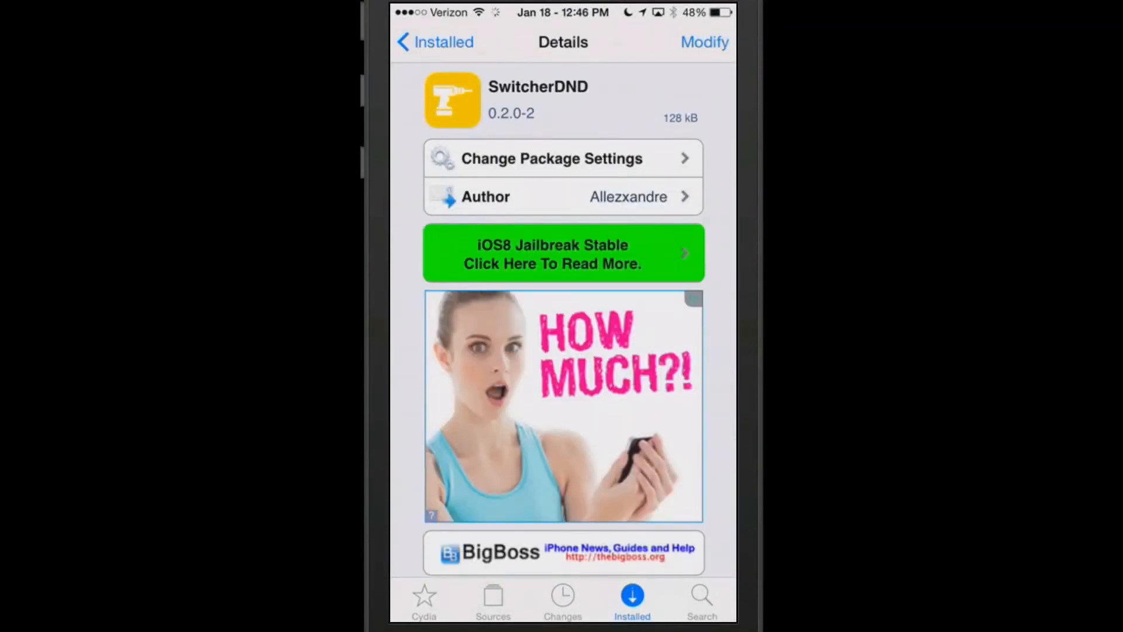
pyautogui.scroll(-3)
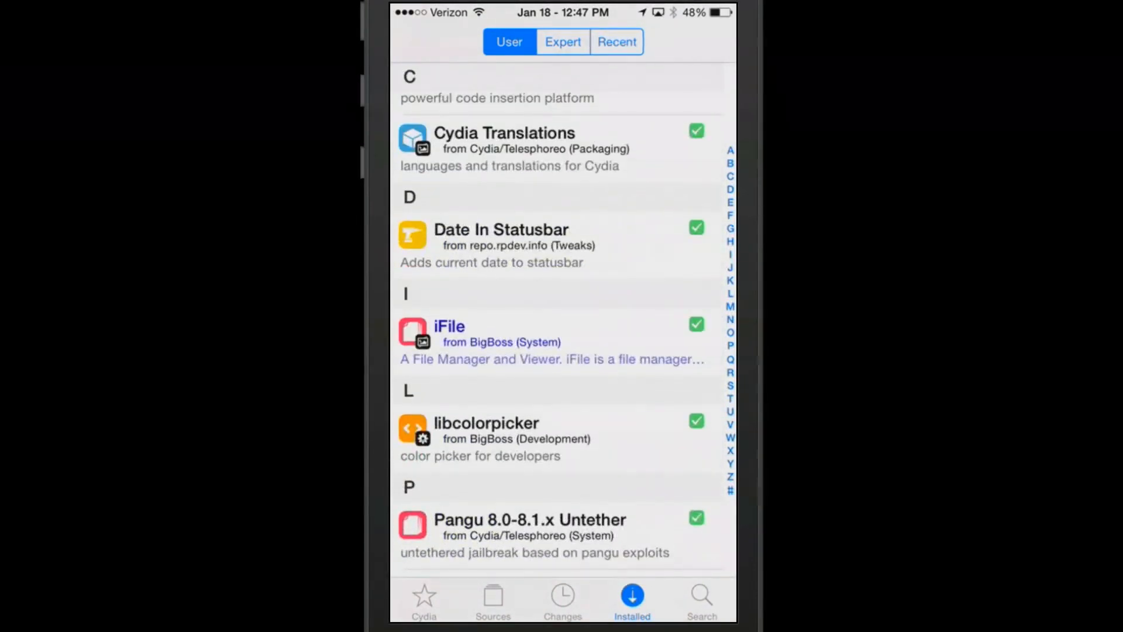
# - Scroll the Installed list to CacheClearer and move over to the Settings app
pyautogui.scroll(-3)
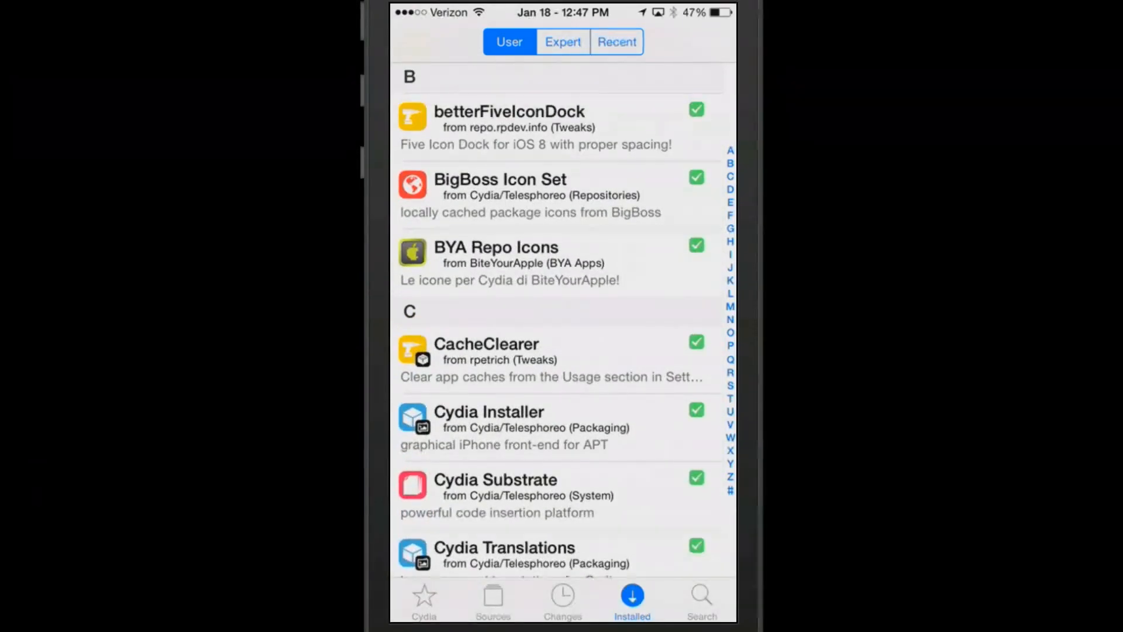
pyautogui.click(487, 351)
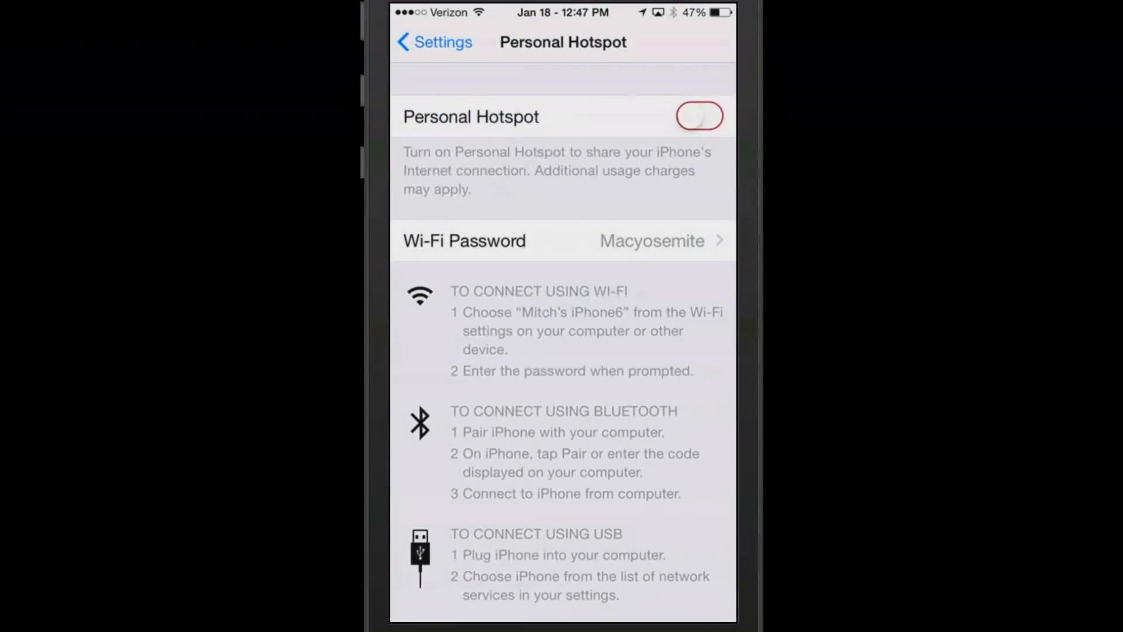
# - Review the iCloud storage breakdown under General > Usage, showing 358 MB free of 5.0 GB
pyautogui.click(434, 42)
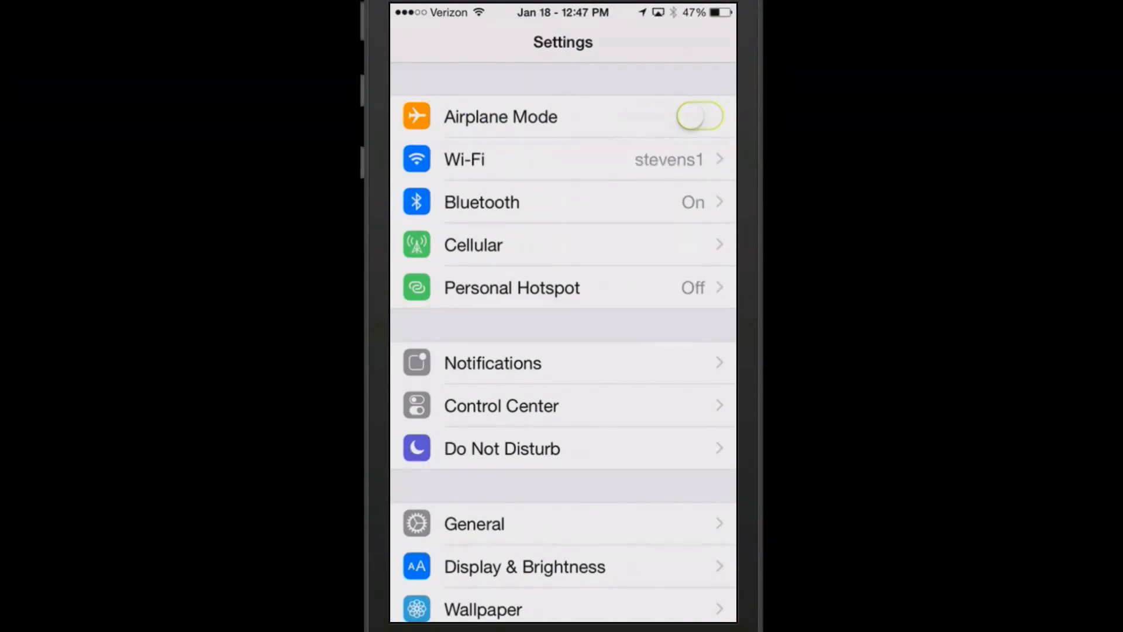
pyautogui.click(474, 524)
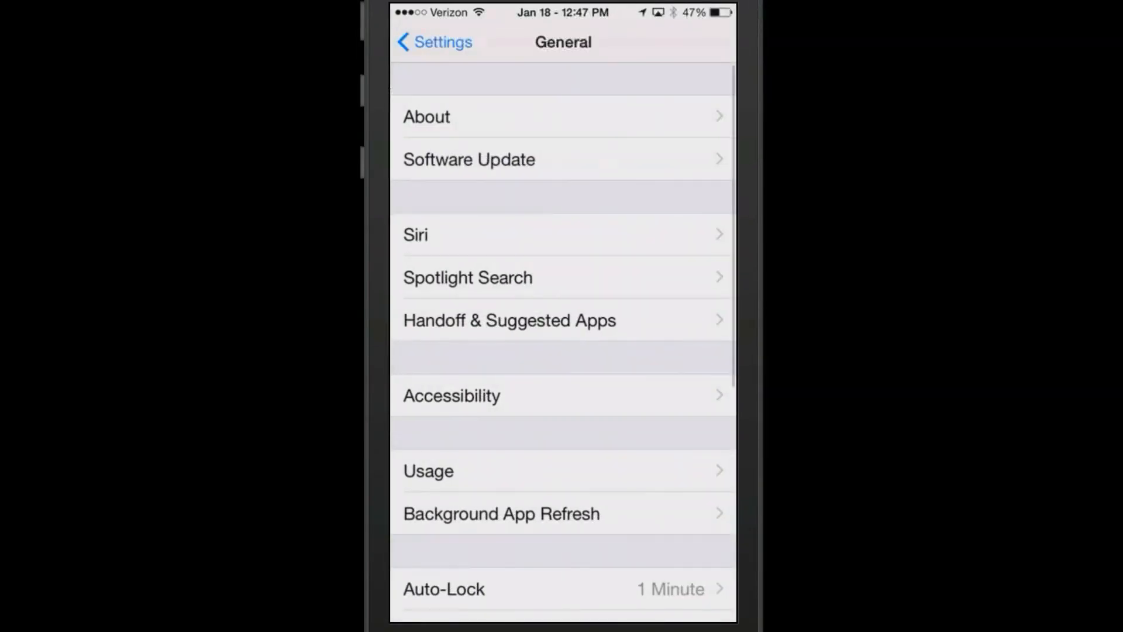
pyautogui.click(429, 471)
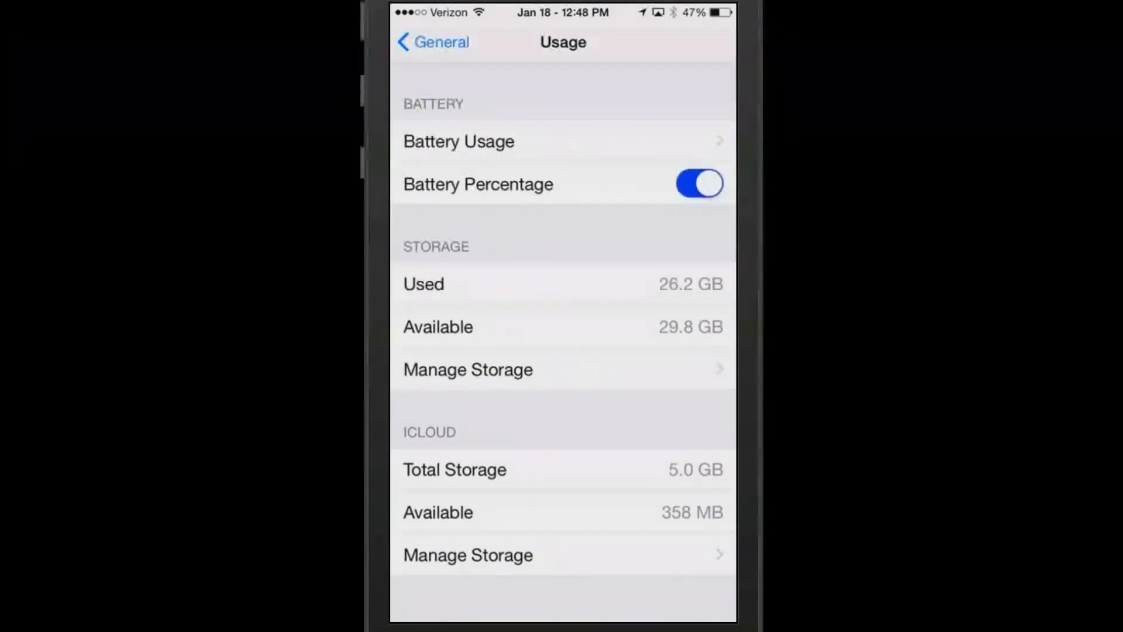
pyautogui.click(468, 555)
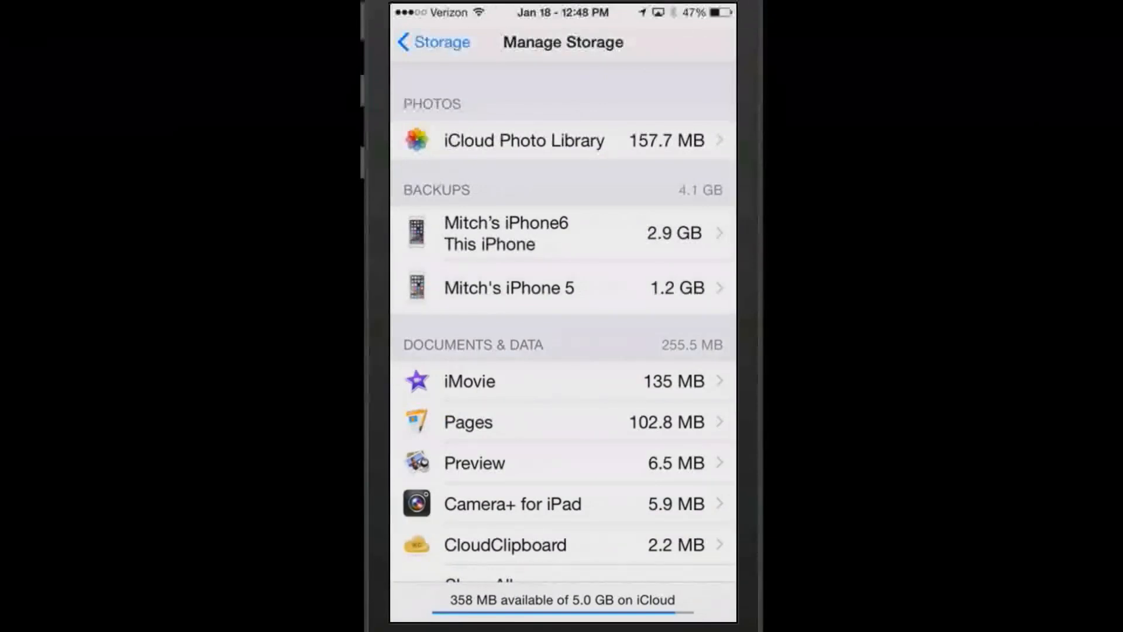
pyautogui.scroll(-3)
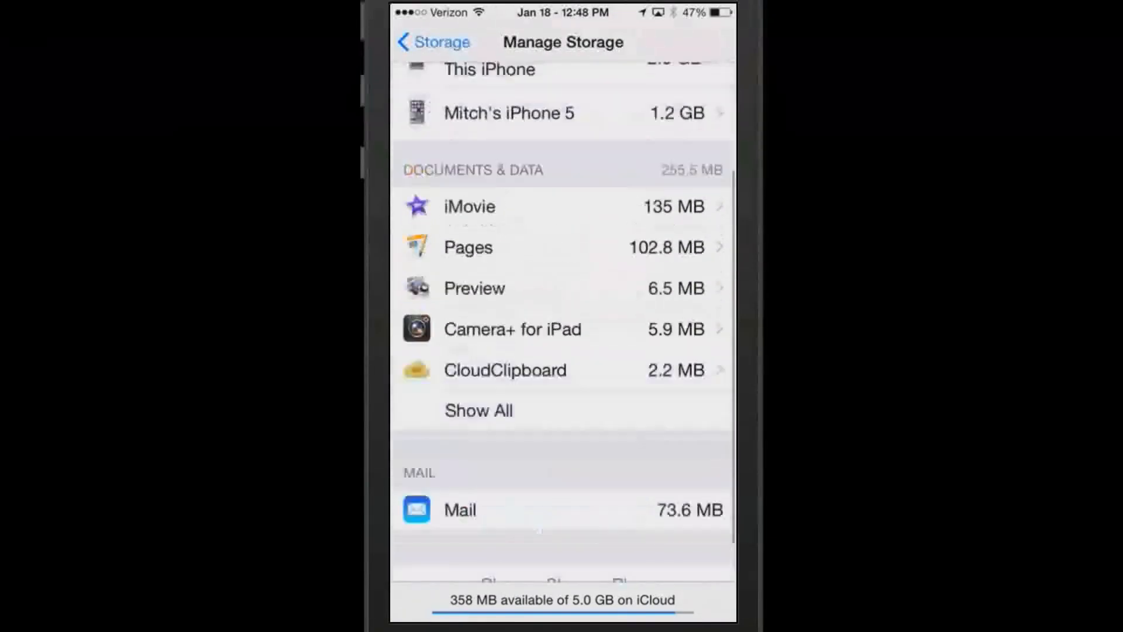
pyautogui.scroll(-3)
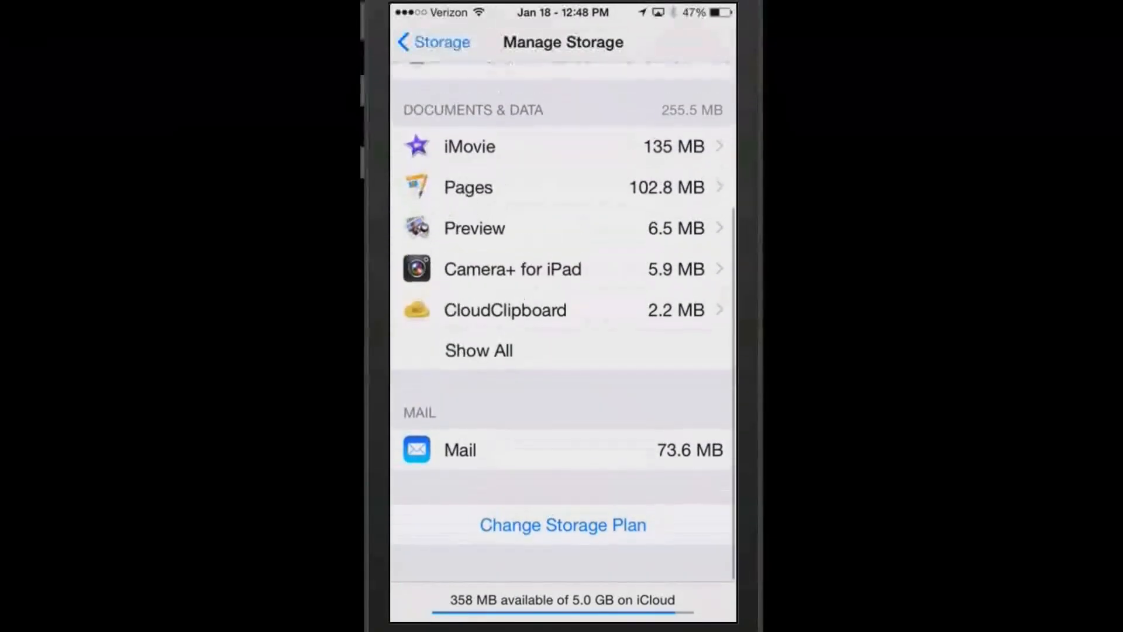
# - Back out of iCloud storage and browse the iPhone's per-app storage list under Usage
pyautogui.click(430, 42)
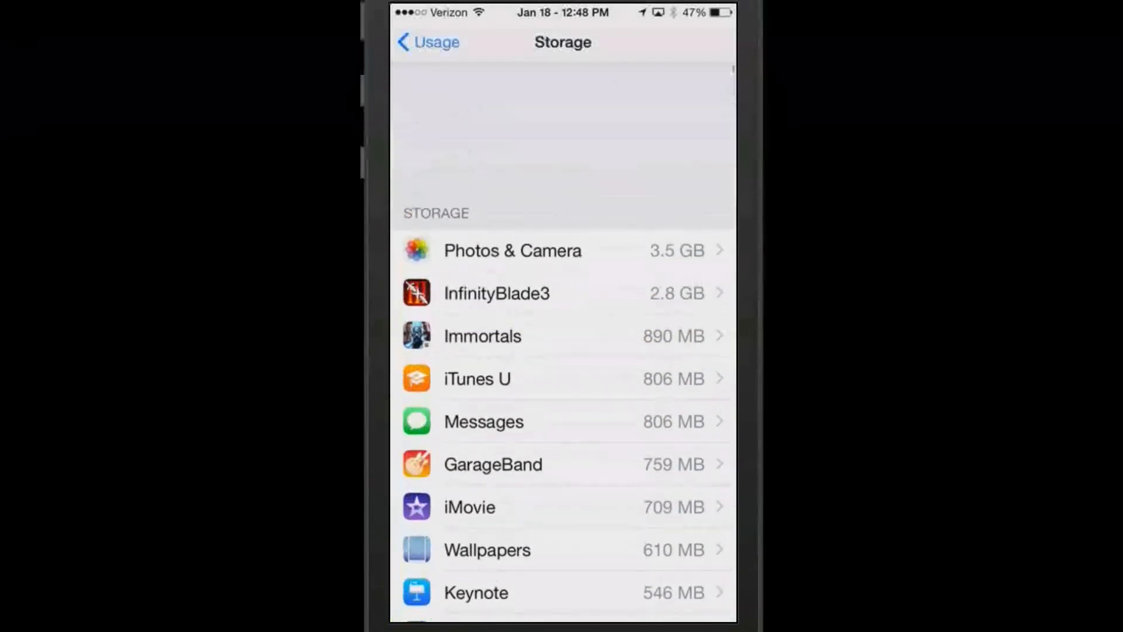
pyautogui.click(428, 42)
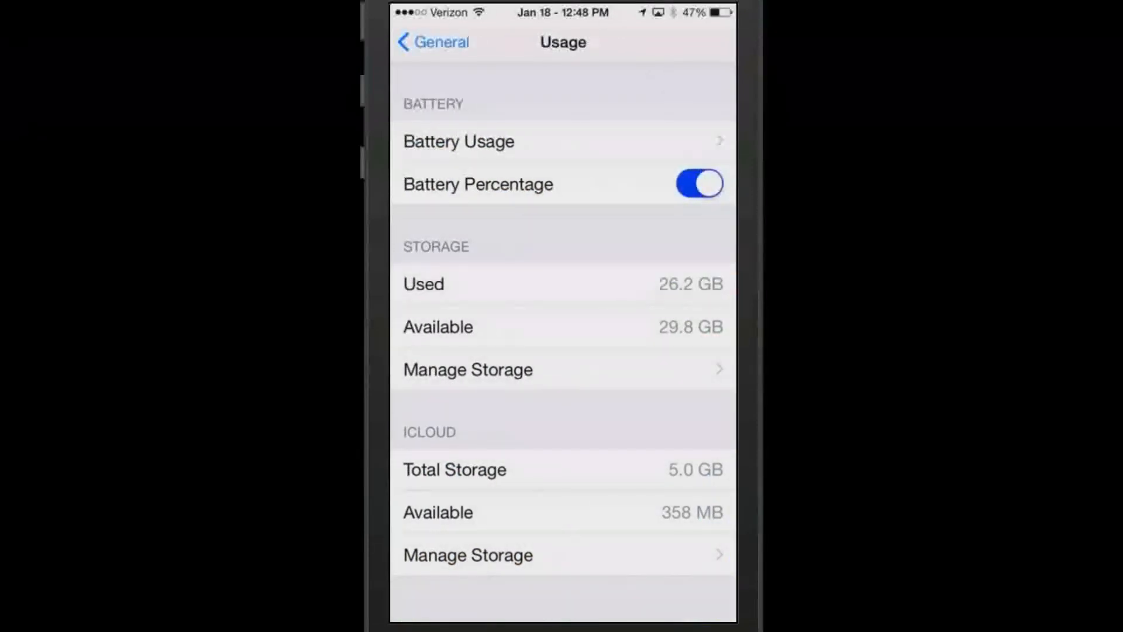
pyautogui.click(431, 42)
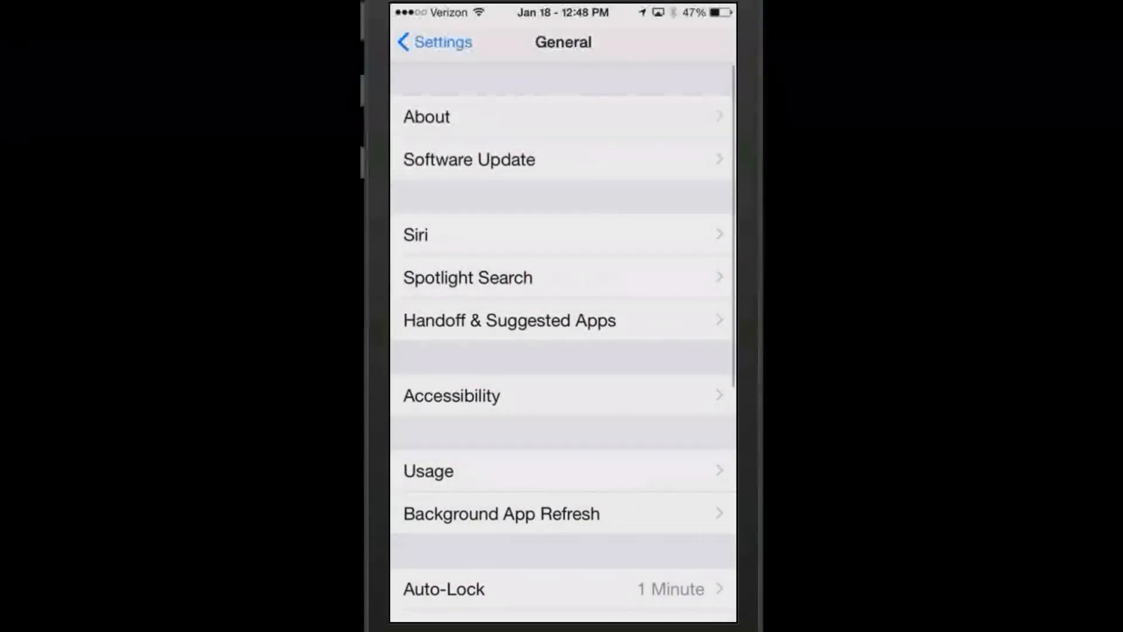
pyautogui.click(428, 470)
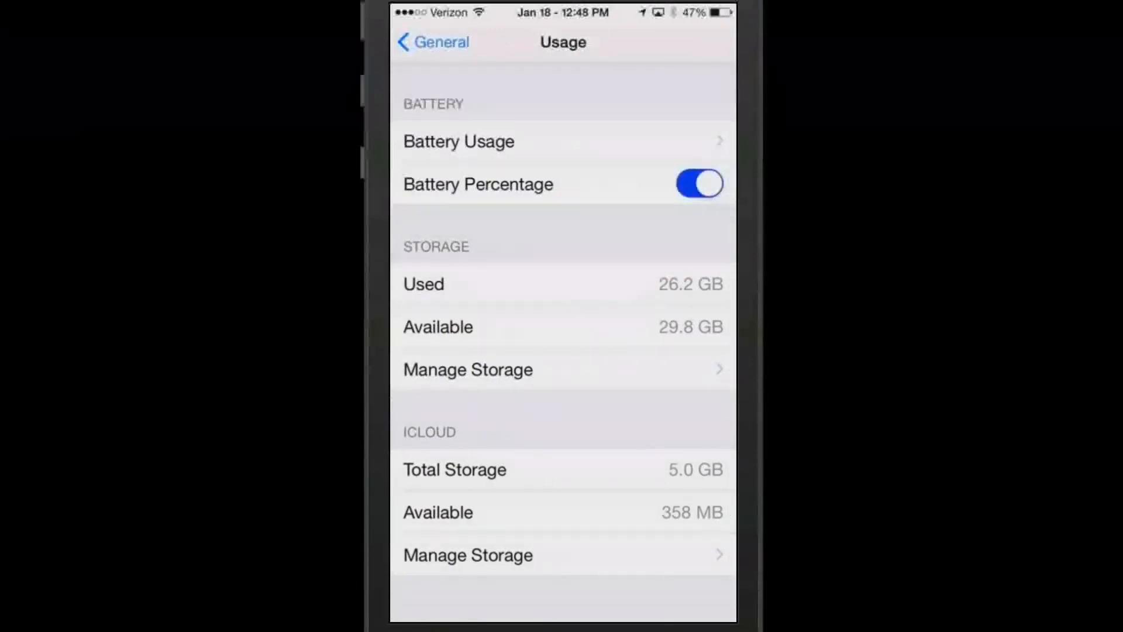
pyautogui.click(468, 369)
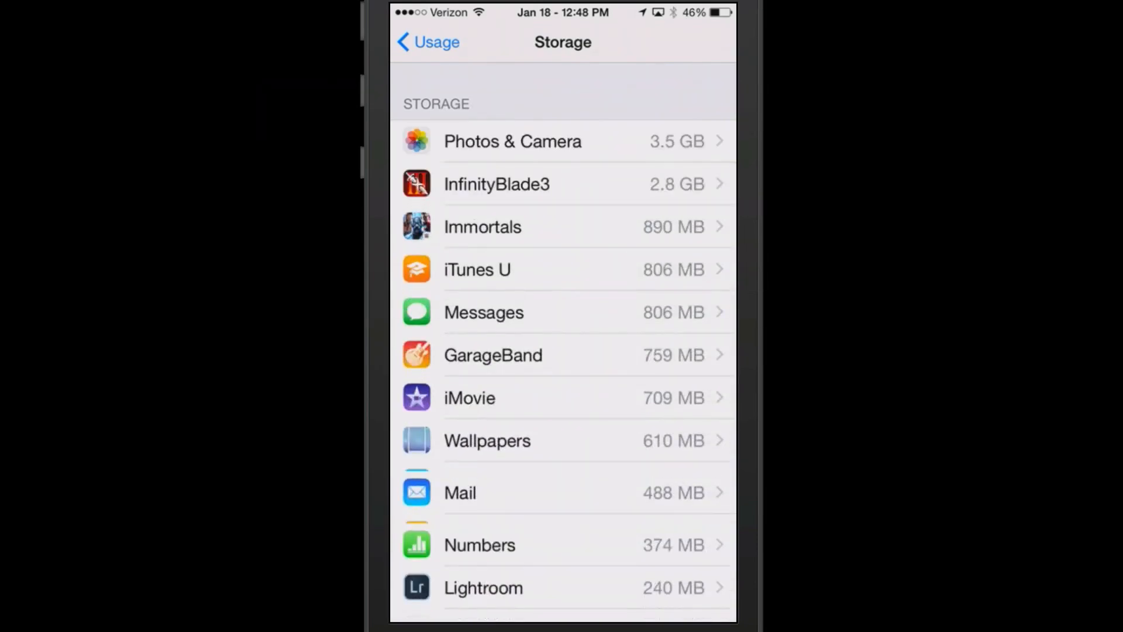
pyautogui.scroll(-3)
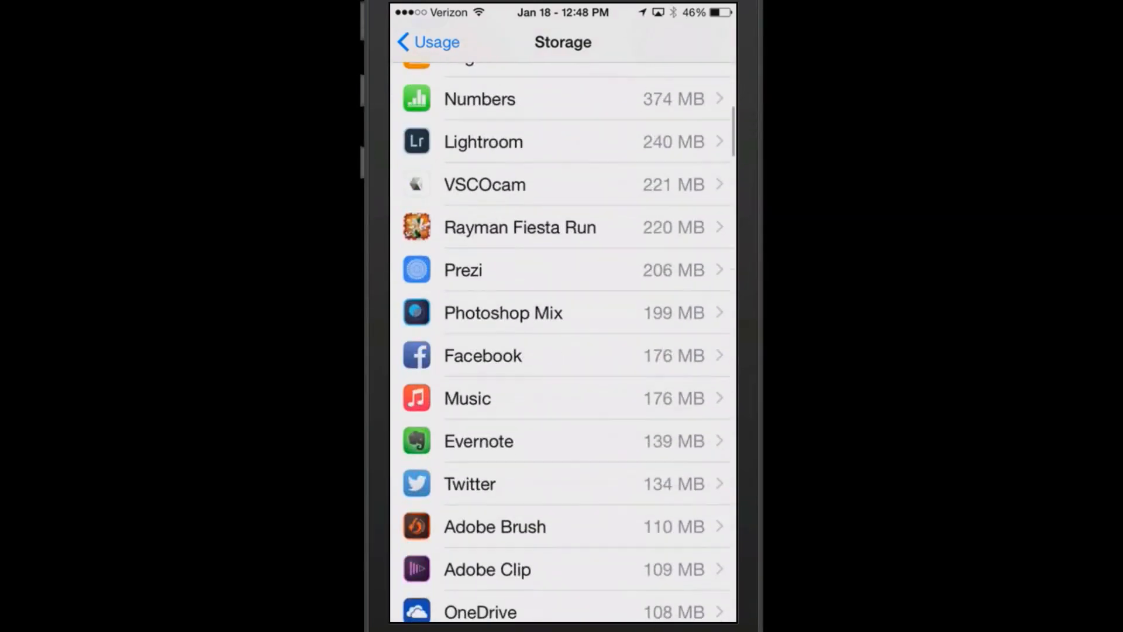
# - Clear Facebook's app cache via CacheClearer, reclaiming 87183360 bytes, and acknowledge the alert
pyautogui.click(482, 355)
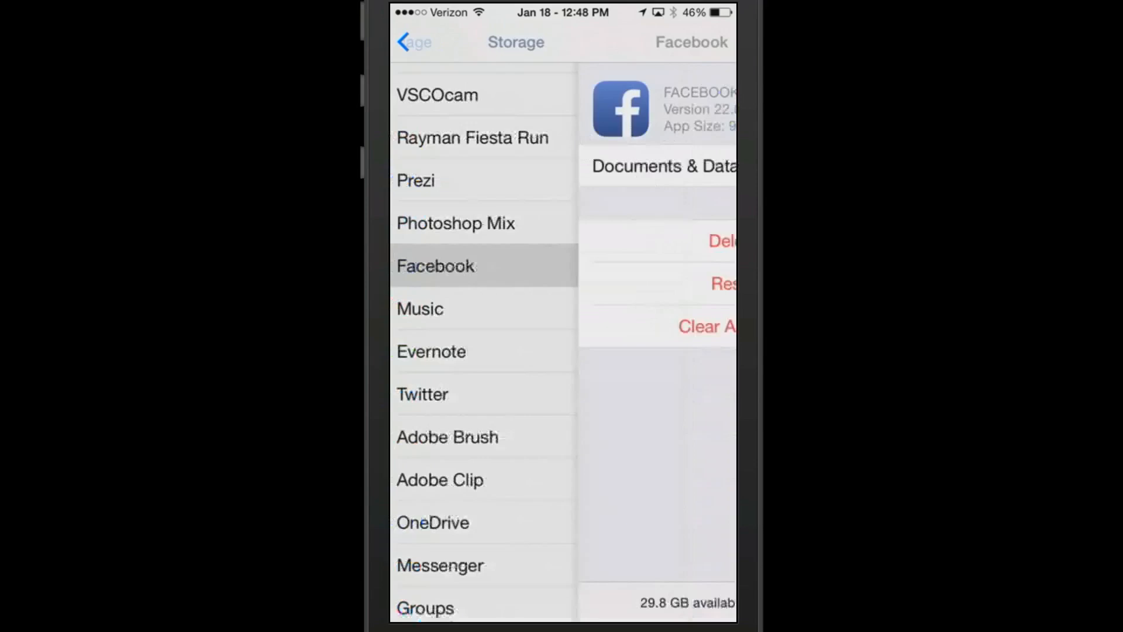
pyautogui.click(435, 266)
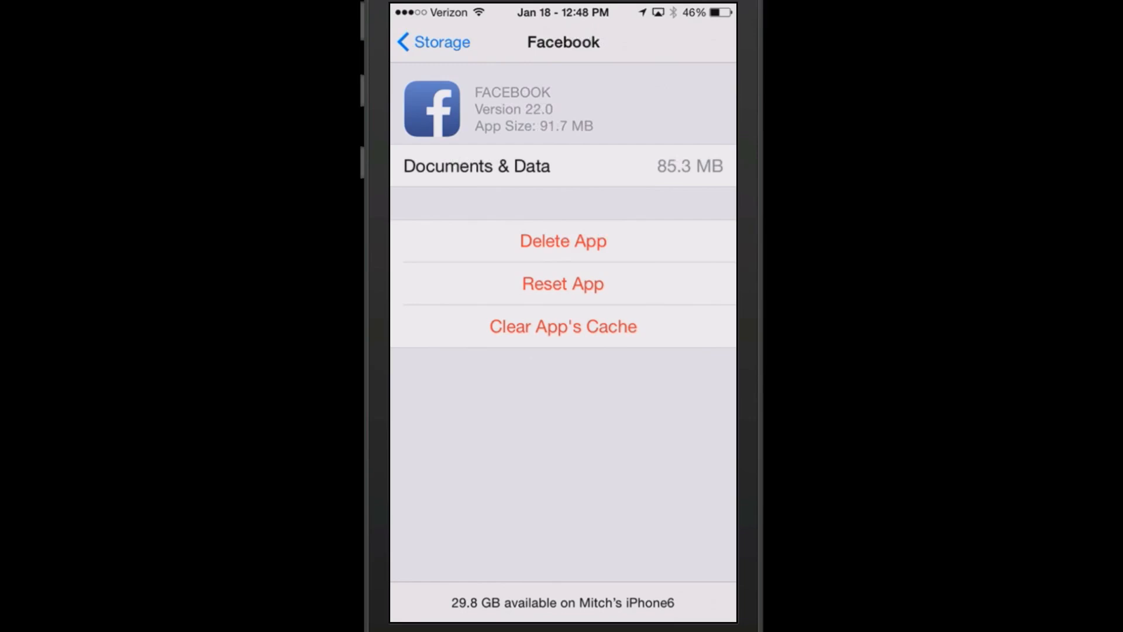
pyautogui.click(562, 326)
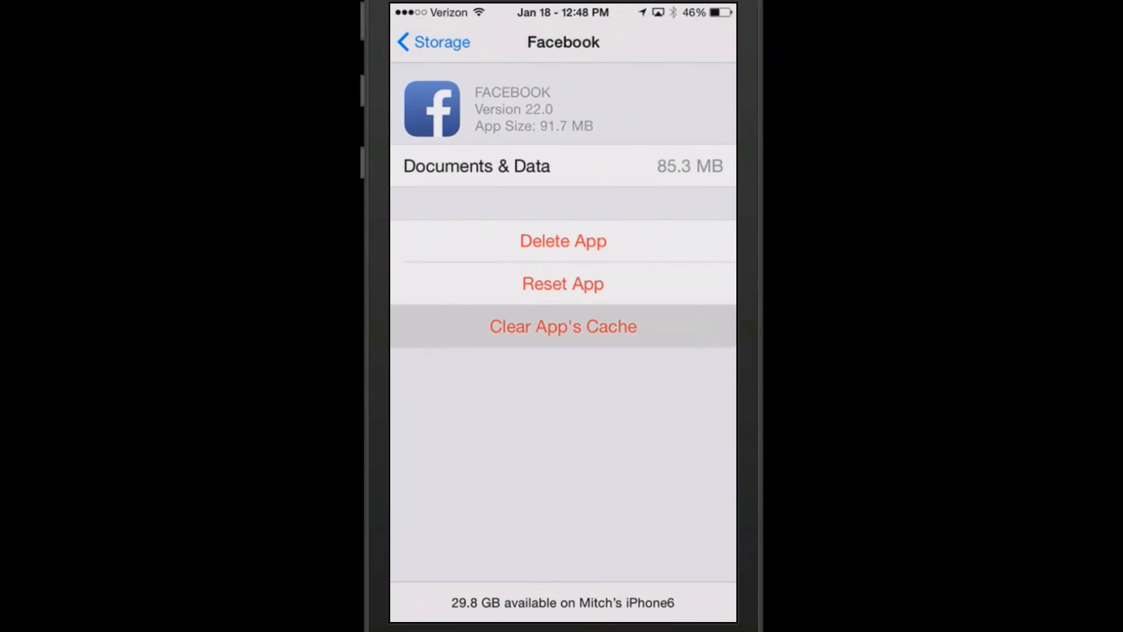
pyautogui.click(563, 326)
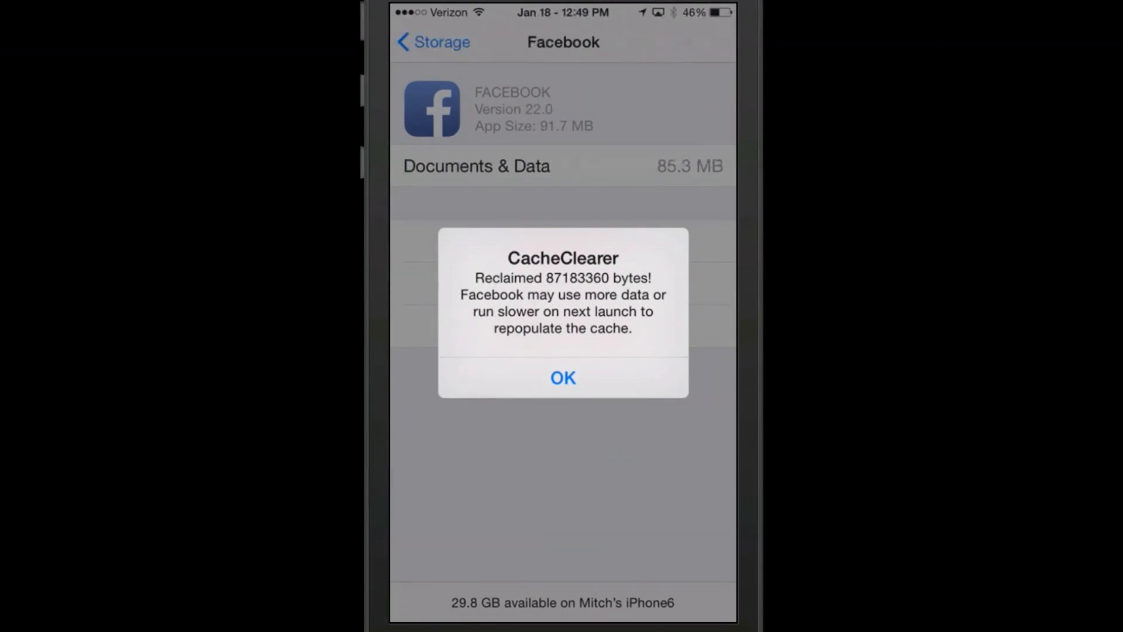
pyautogui.click(563, 377)
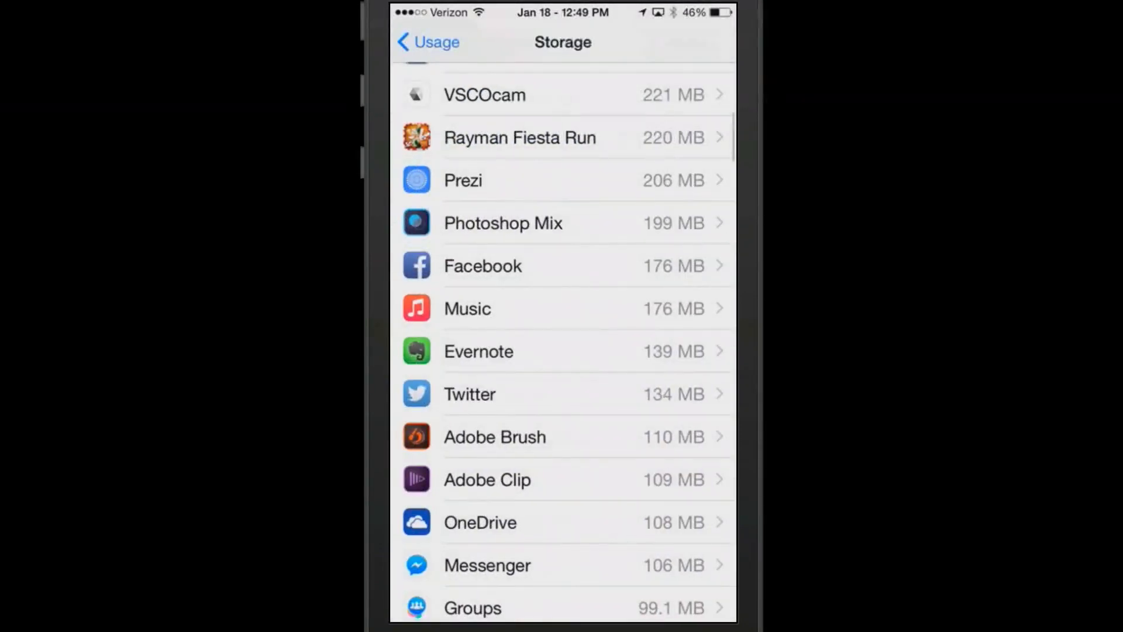
pyautogui.scroll(-3)
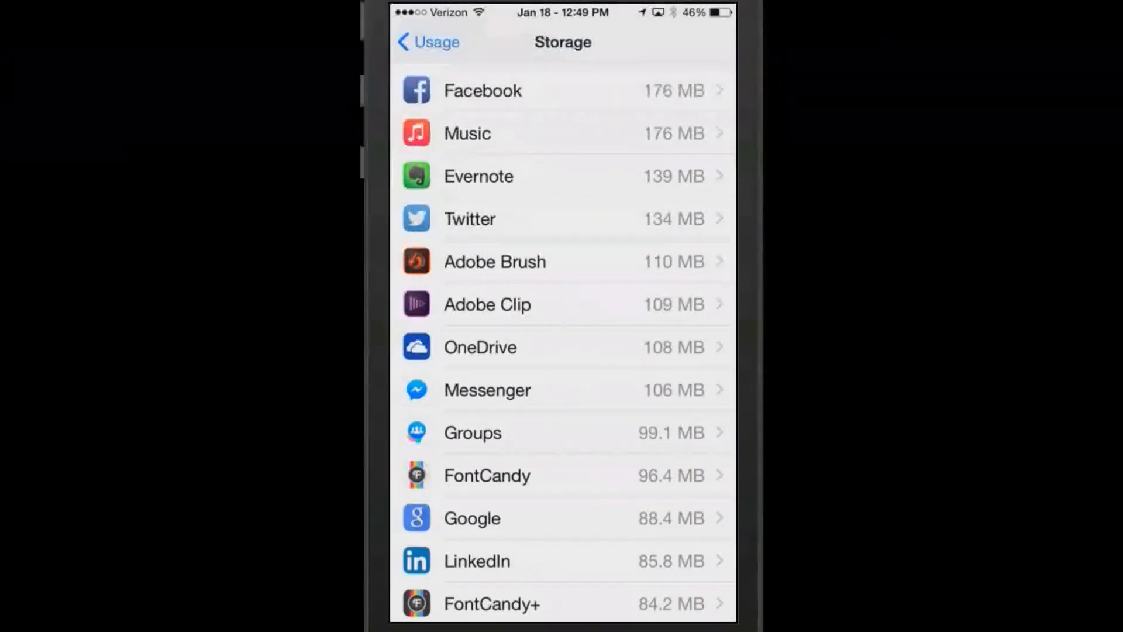
pyautogui.scroll(-3)
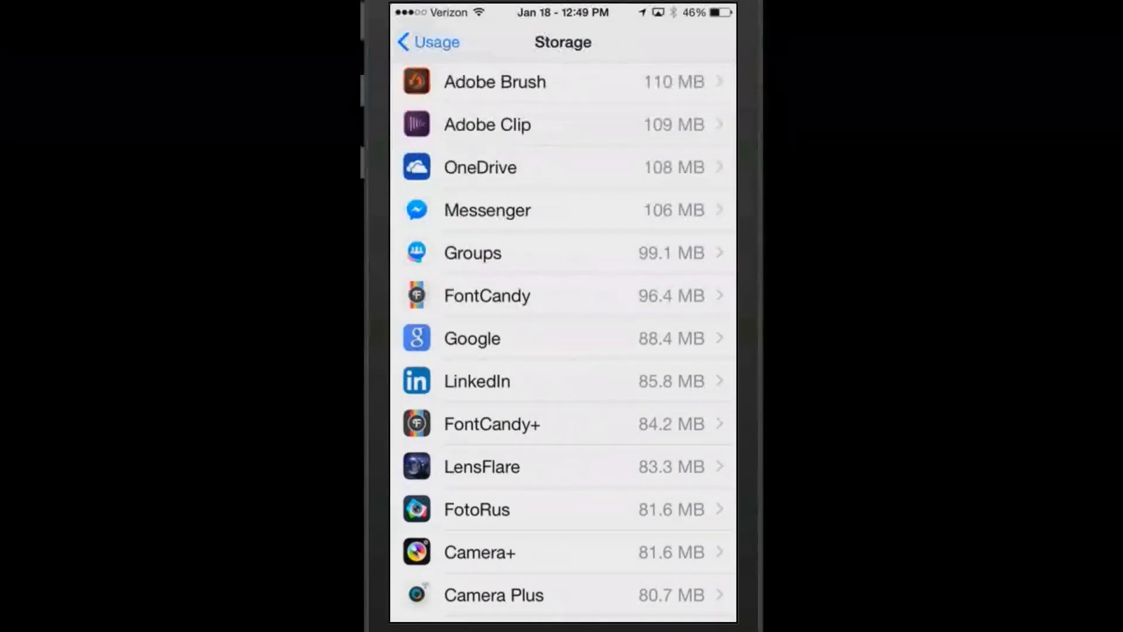
pyautogui.scroll(-3)
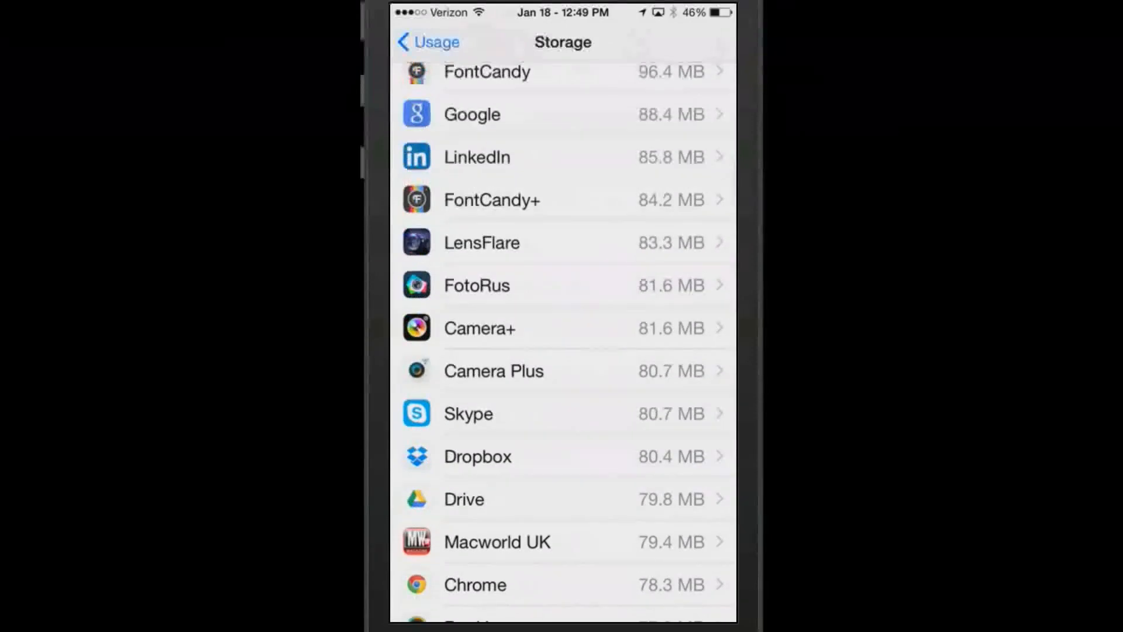